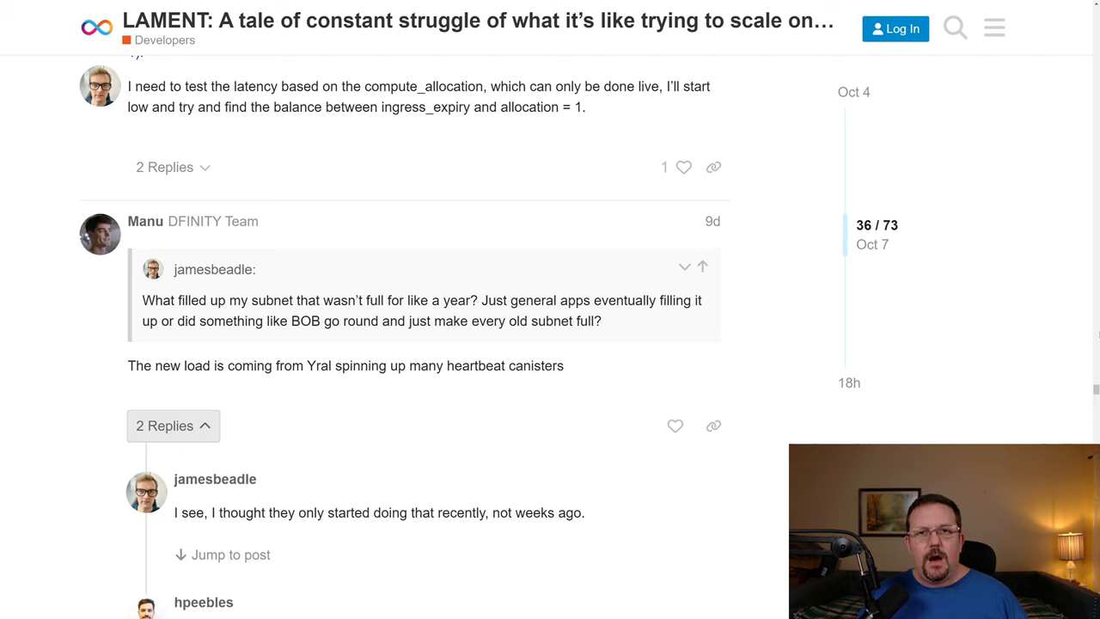
- Scroll the Tokens page, then switch to Neuron Staking showing about 2,500 ICP staked
scroll("down", 3)
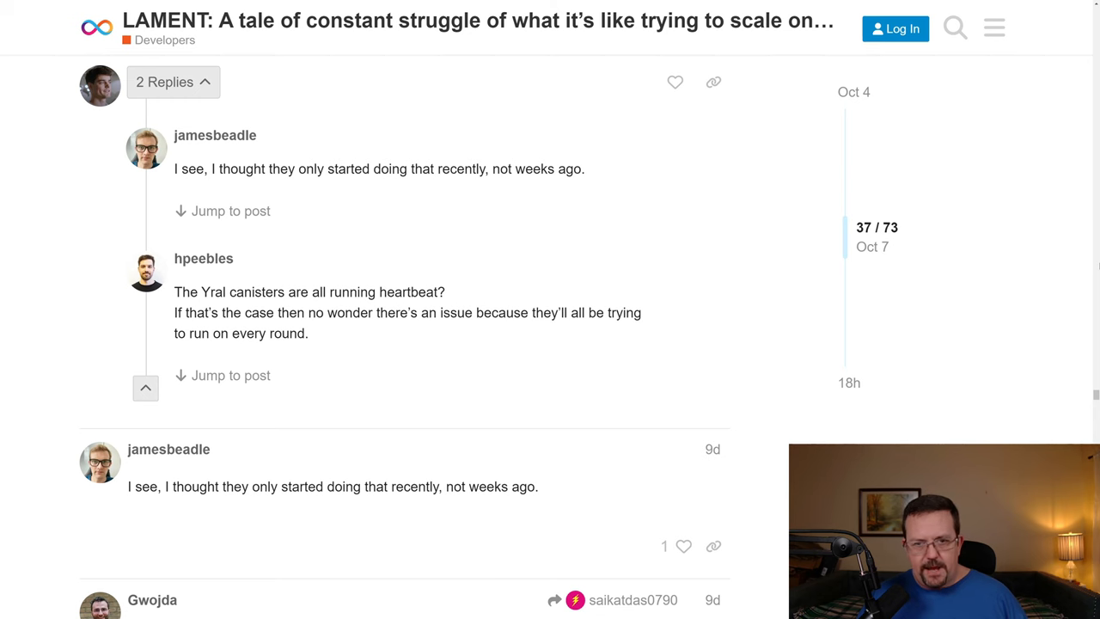
scroll("down", 3)
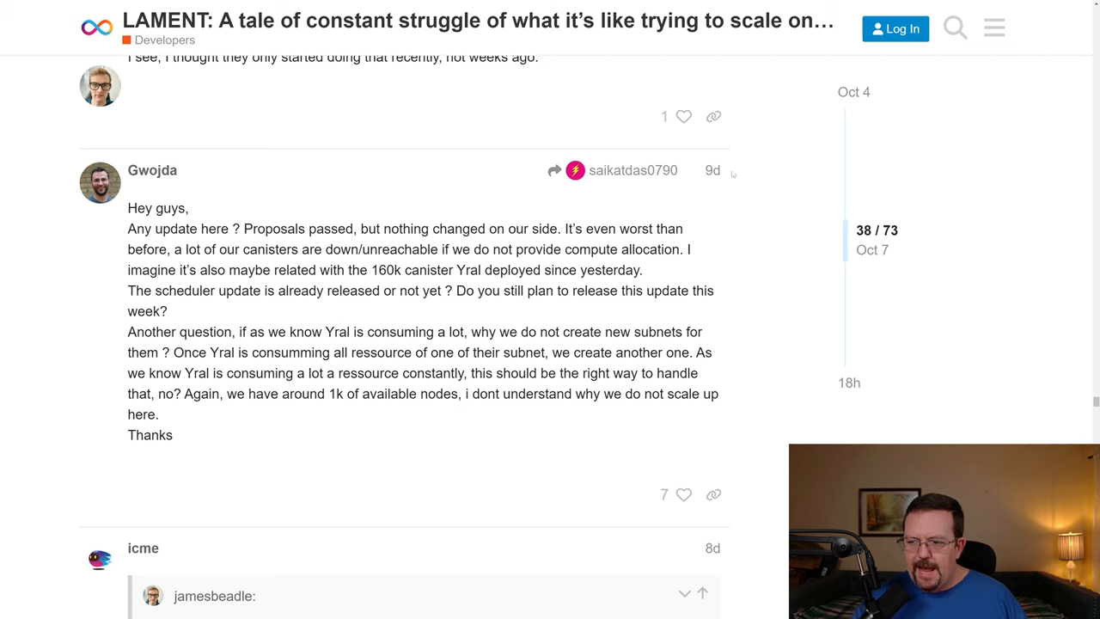
mouse_move(766, 333)
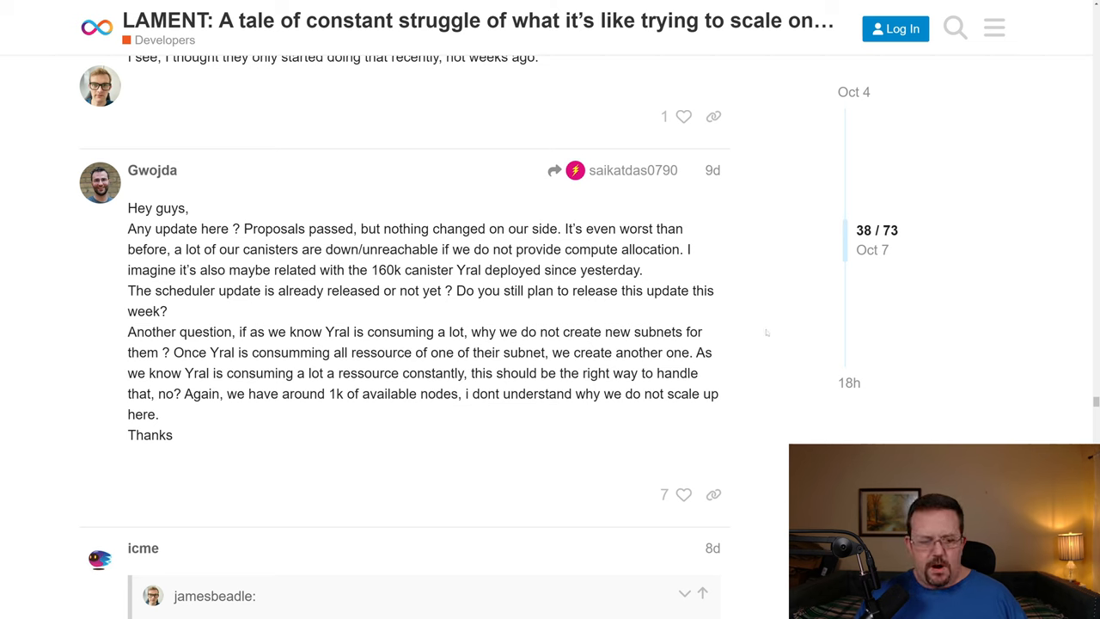
scroll("down", 3)
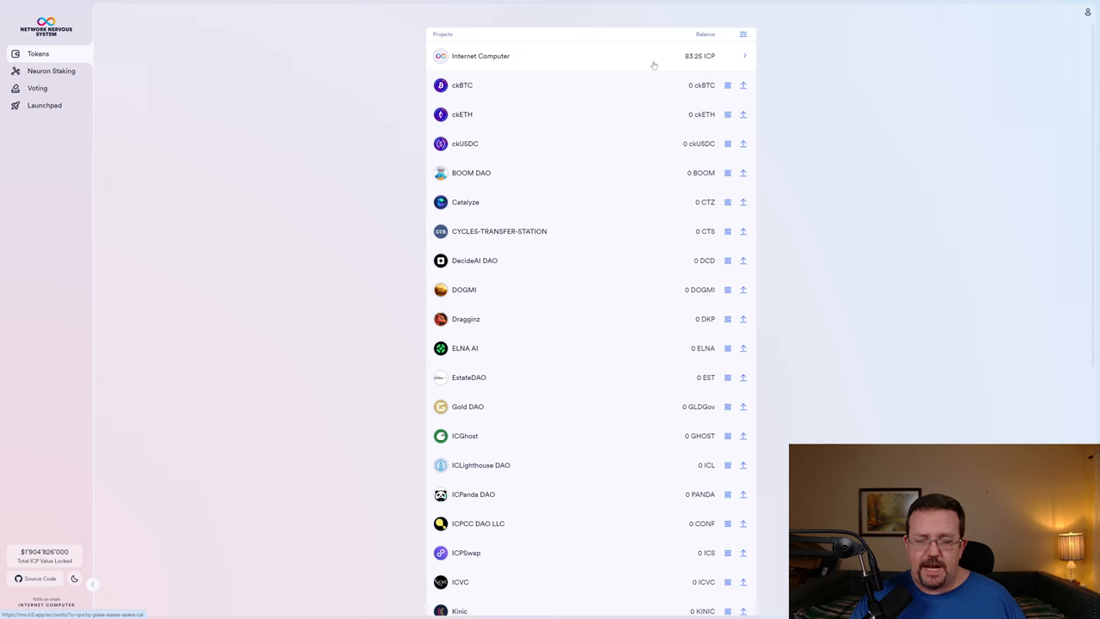
mouse_move(632, 58)
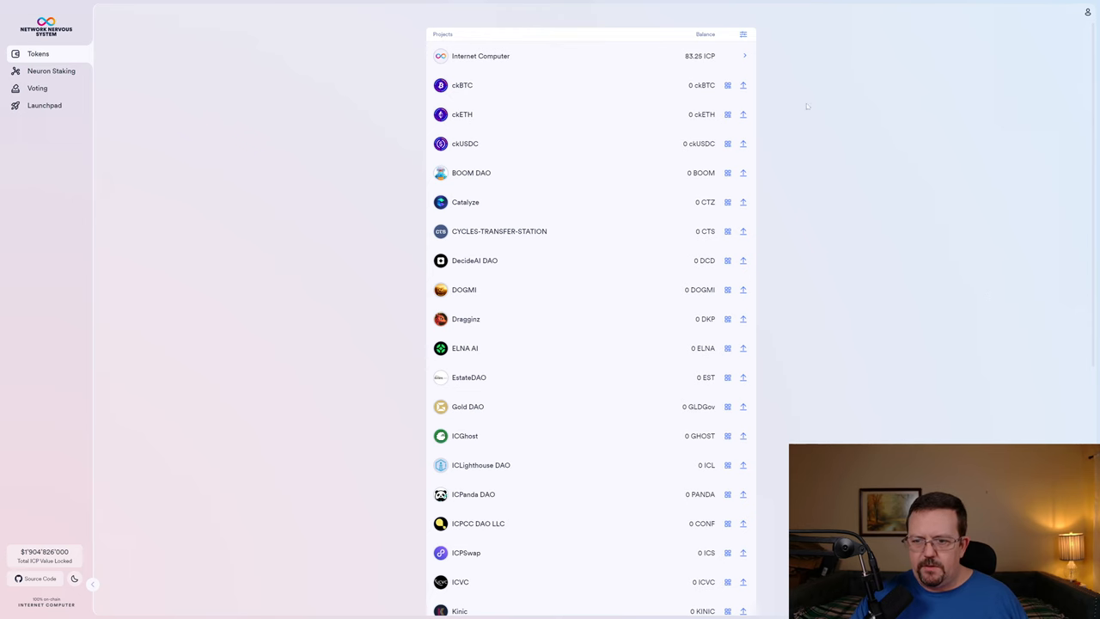
mouse_move(1005, 153)
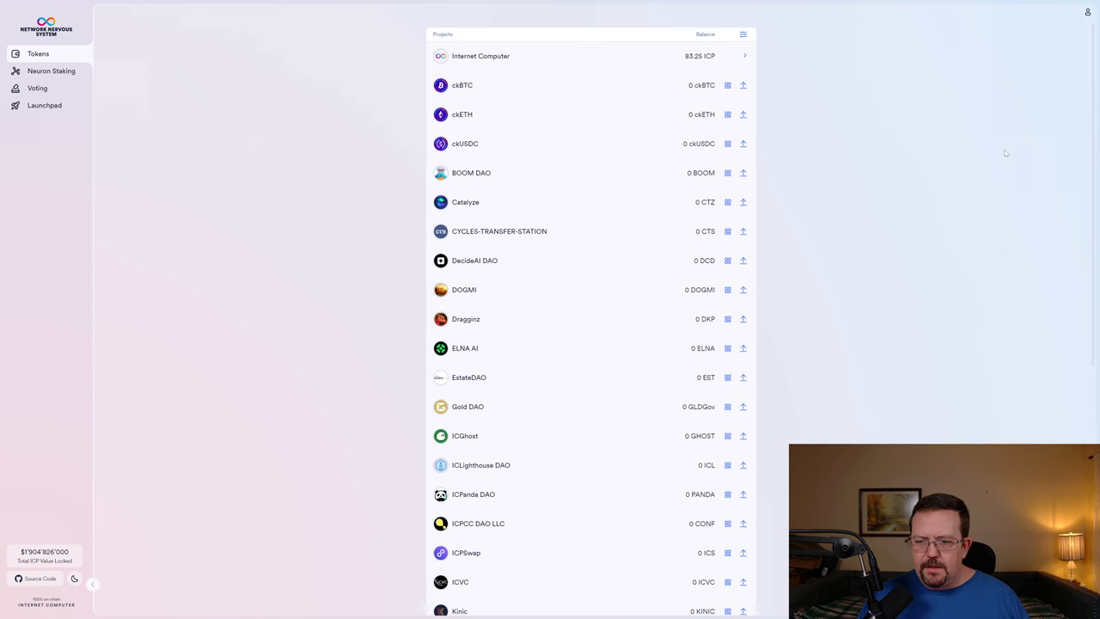
left_click(51, 71)
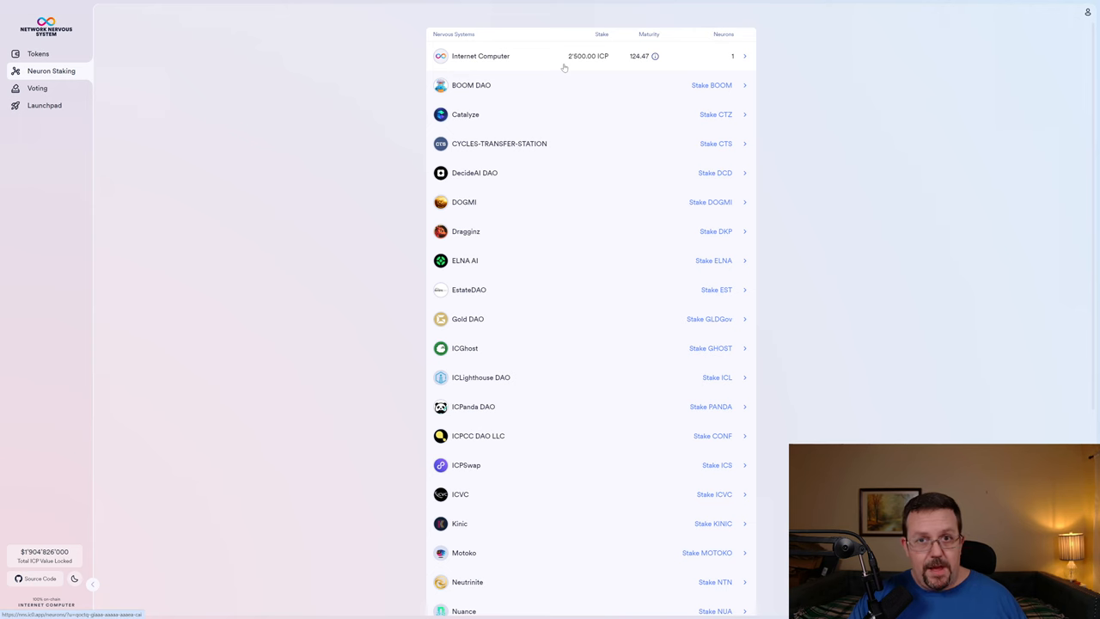
mouse_move(217, 144)
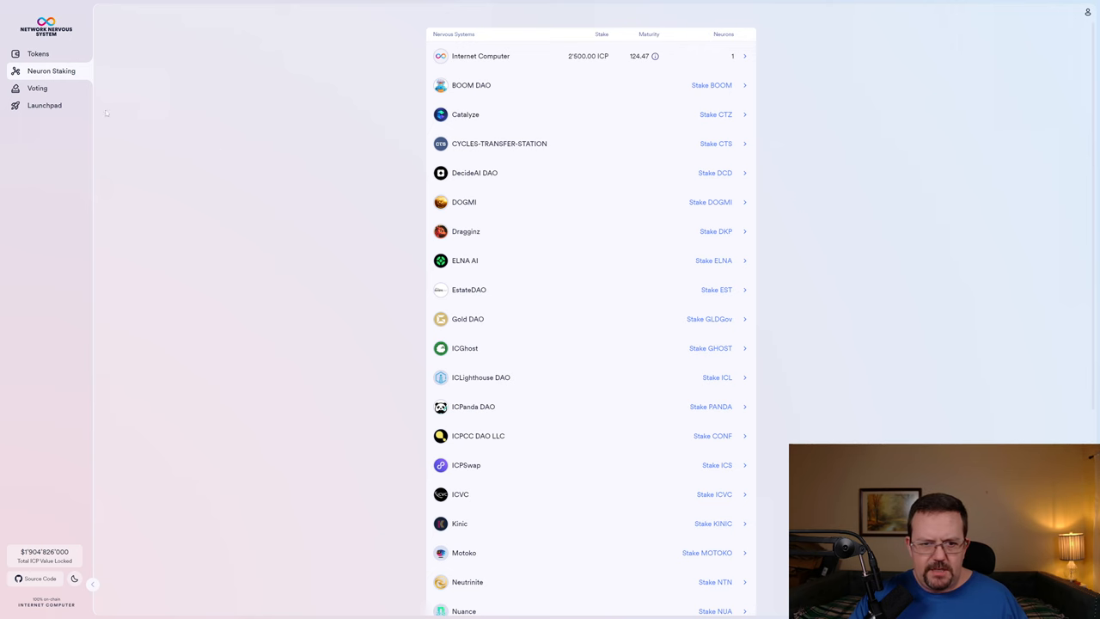
mouse_move(38, 88)
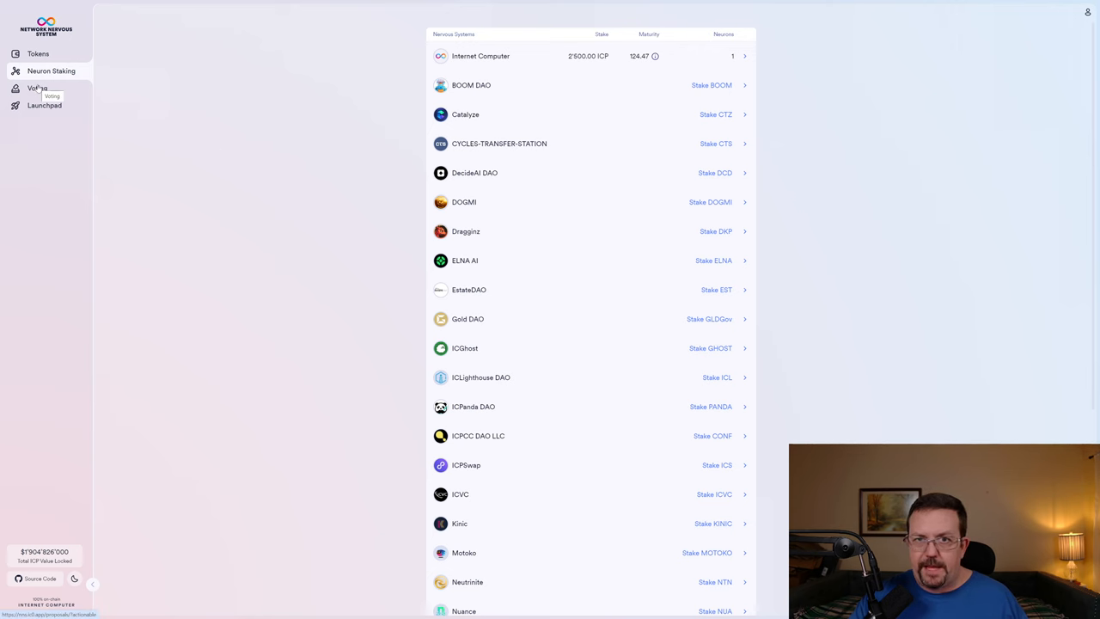
- Switch to the Voting page, which reports no actionable proposals
left_click(38, 87)
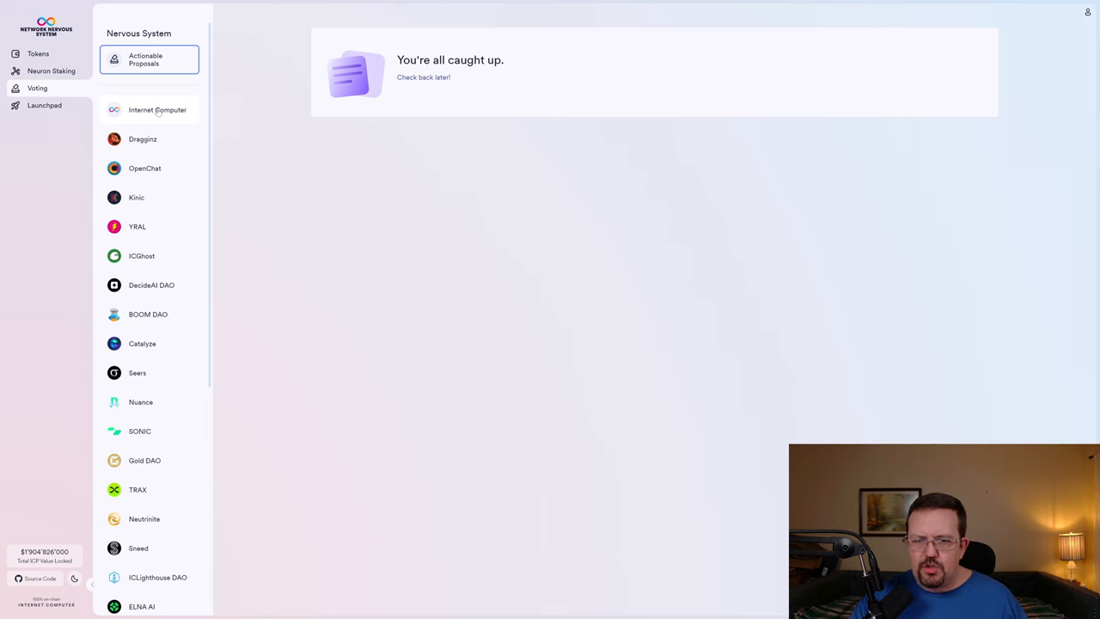
- List all Internet Computer proposals and browse the executed Deploy GuestOS update cards
left_click(159, 110)
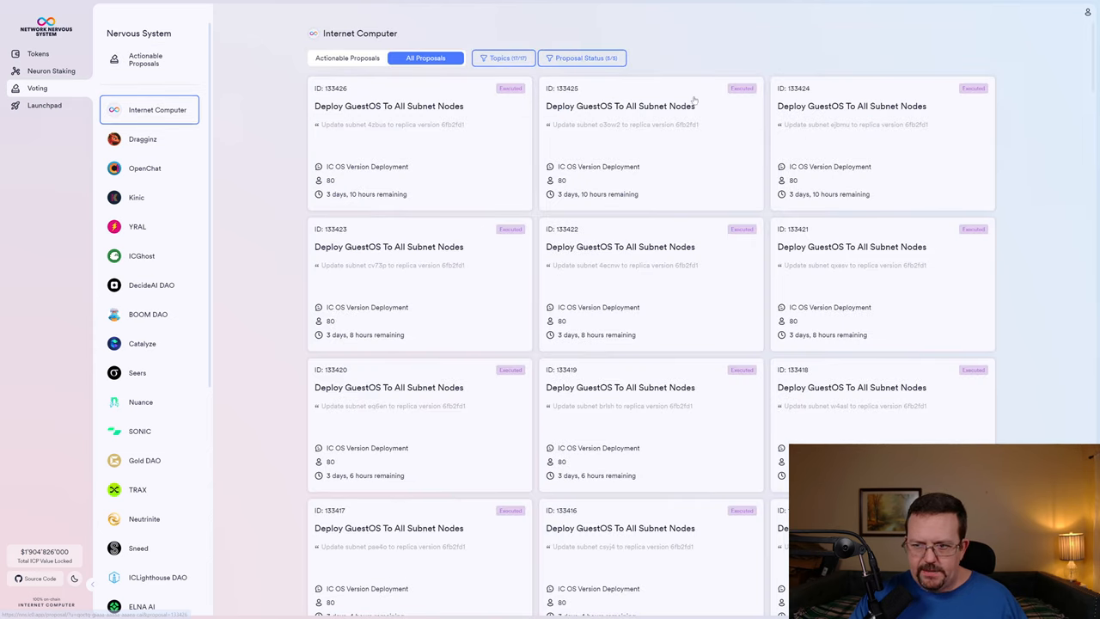
scroll("down", 3)
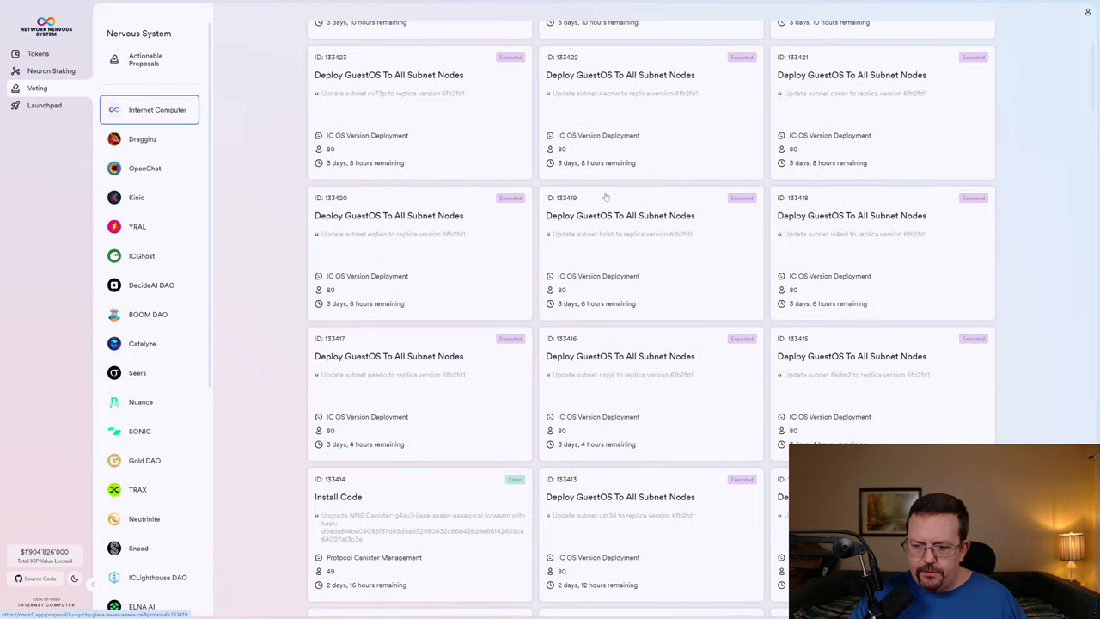
scroll("down", 3)
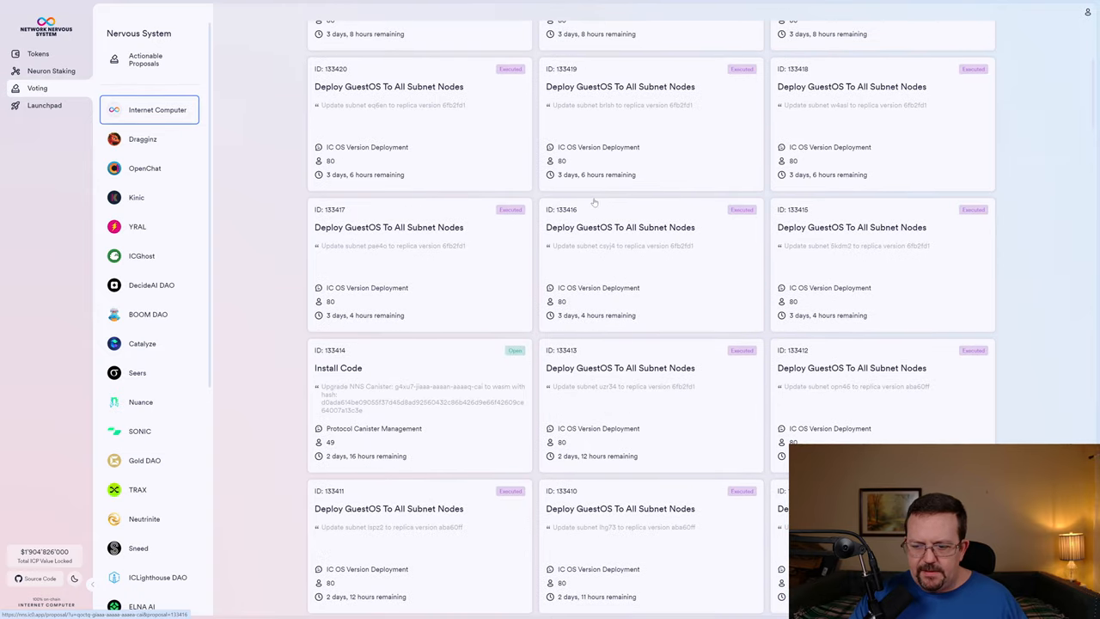
scroll("down", 3)
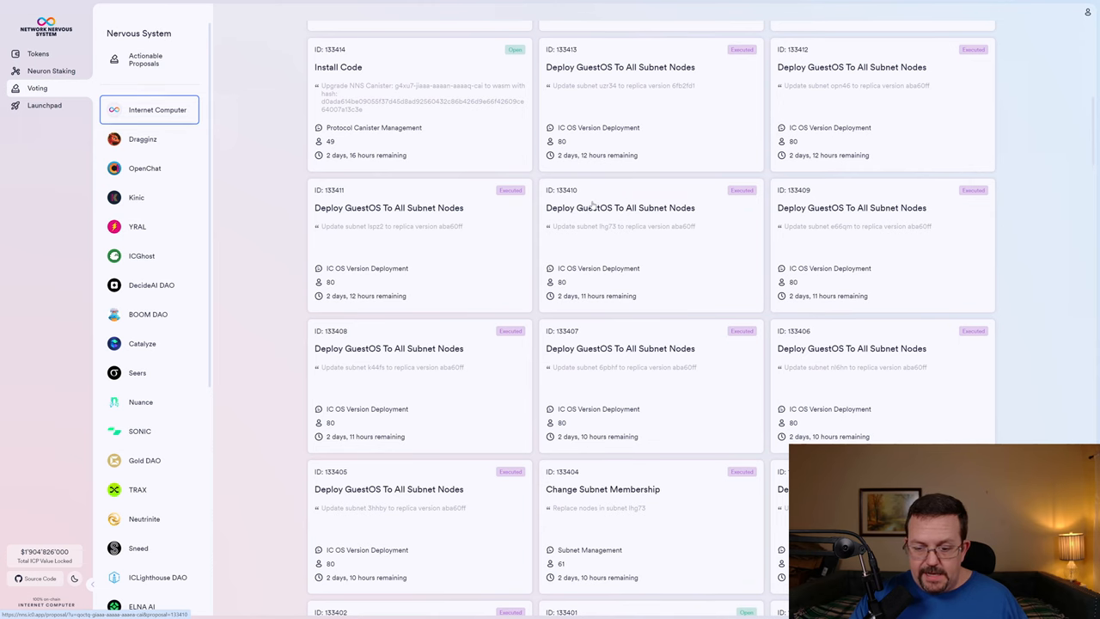
mouse_move(457, 354)
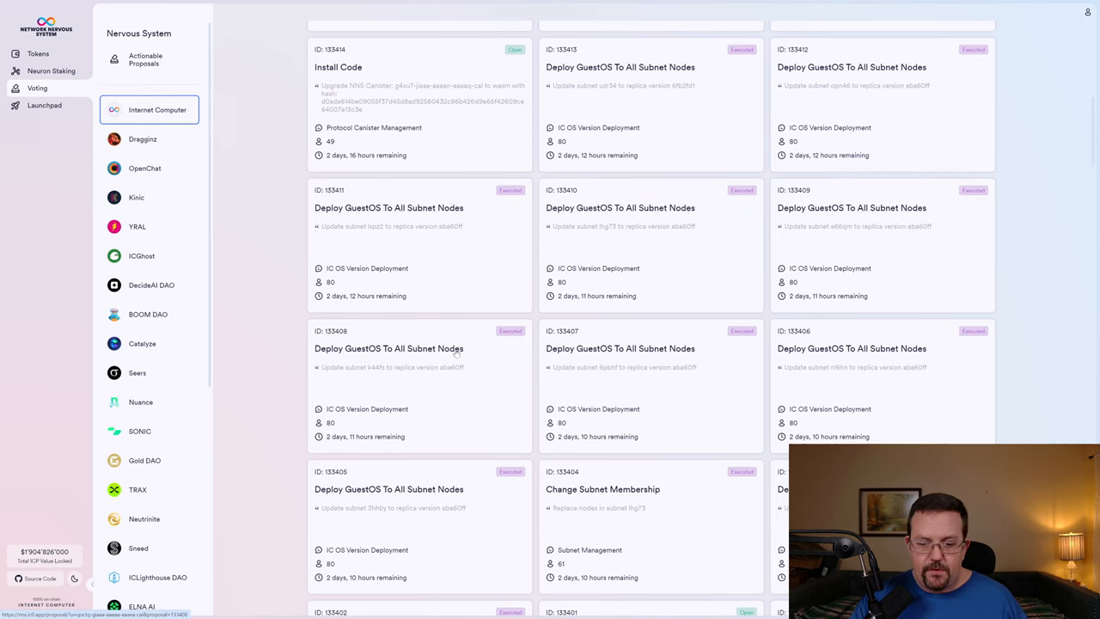
scroll("up", 3)
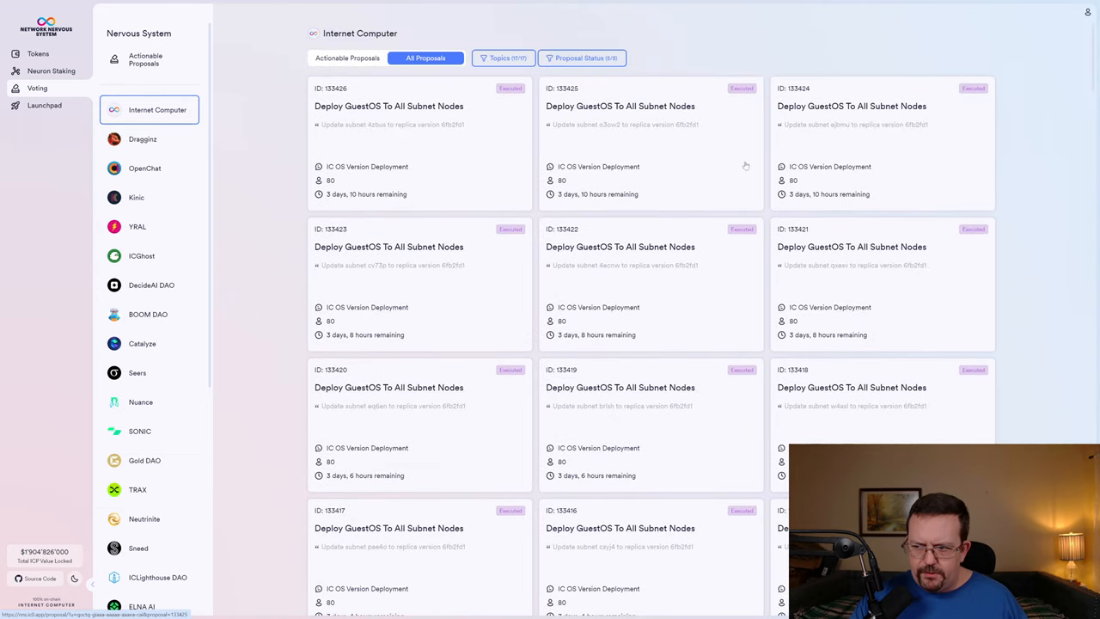
scroll("down", 3)
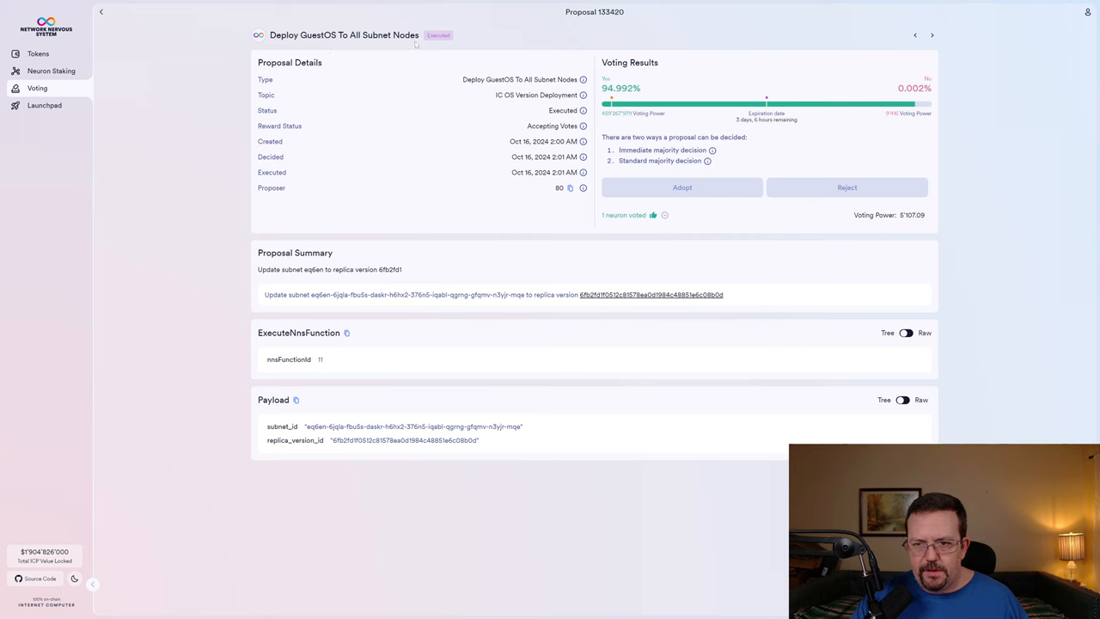
mouse_move(382, 119)
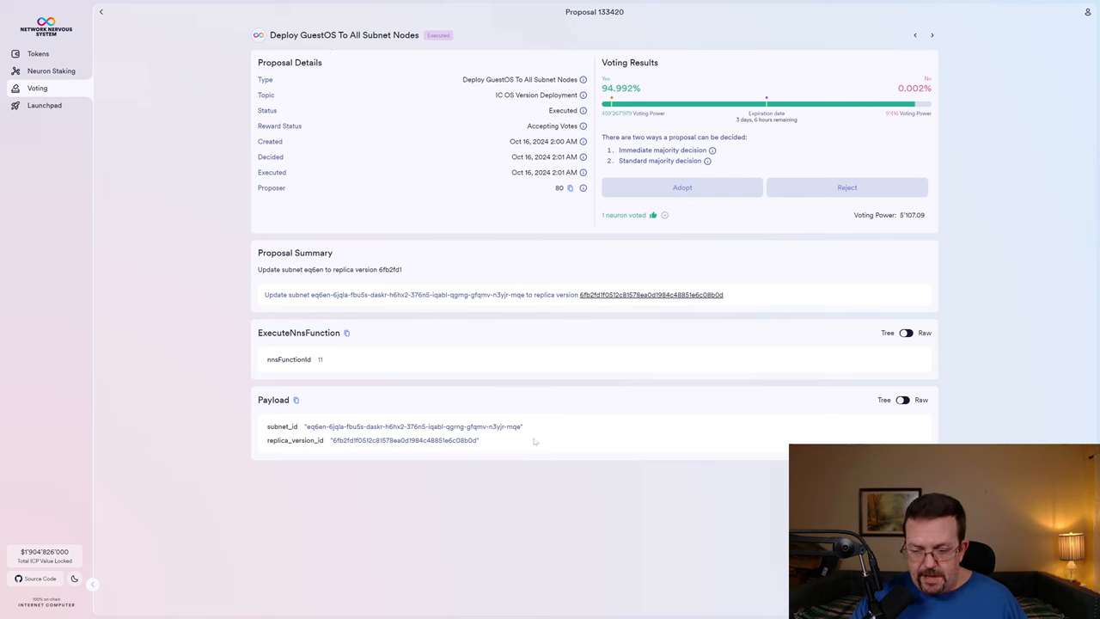
mouse_move(347, 450)
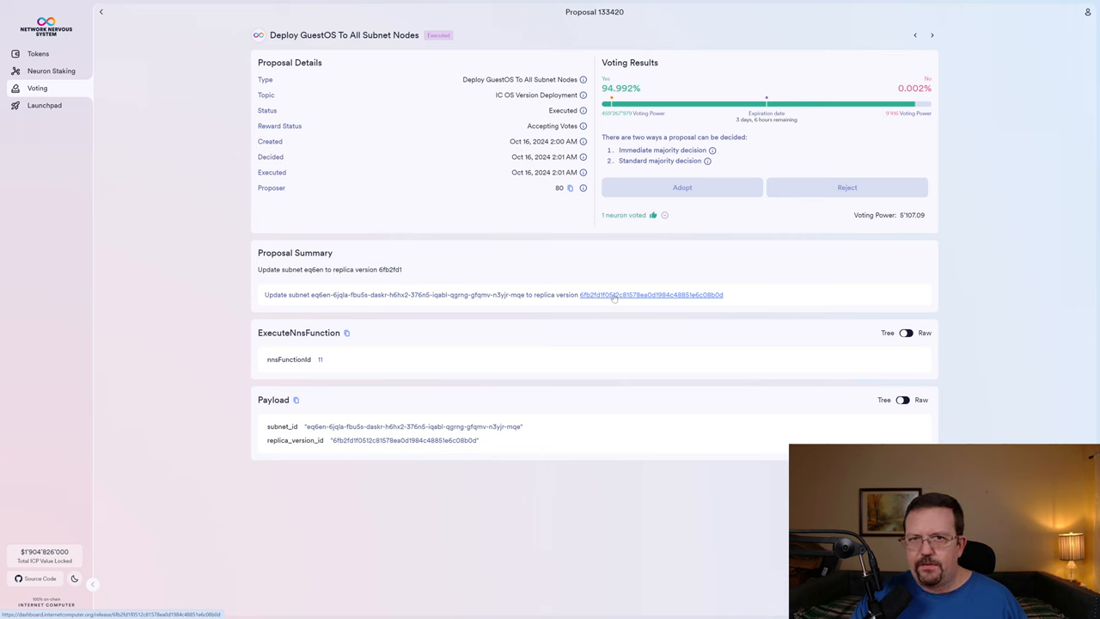
mouse_move(412, 395)
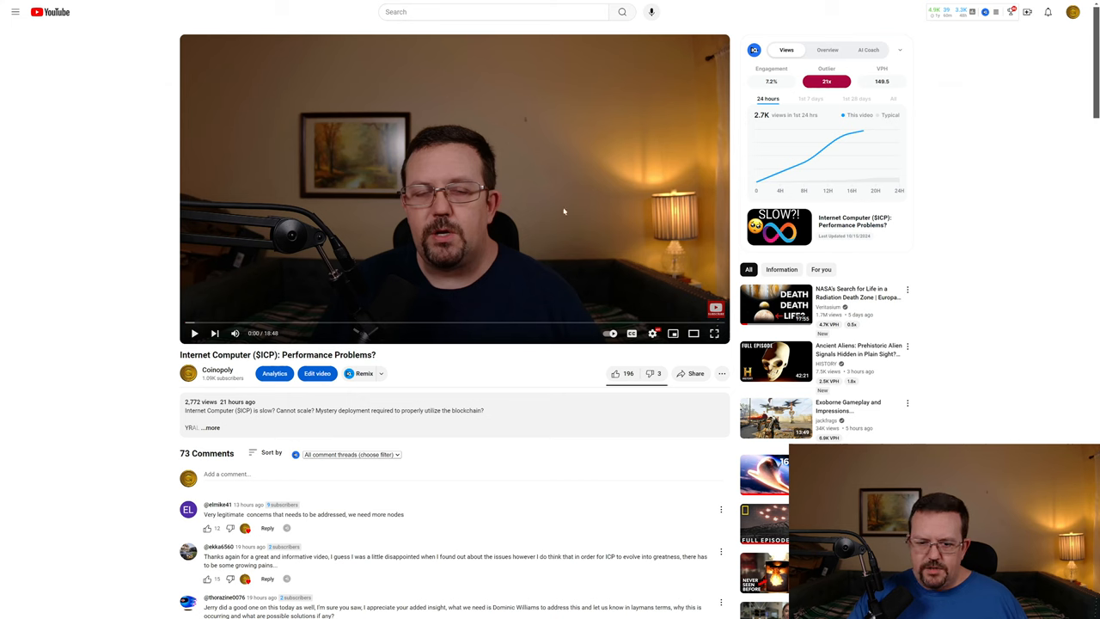
mouse_move(457, 230)
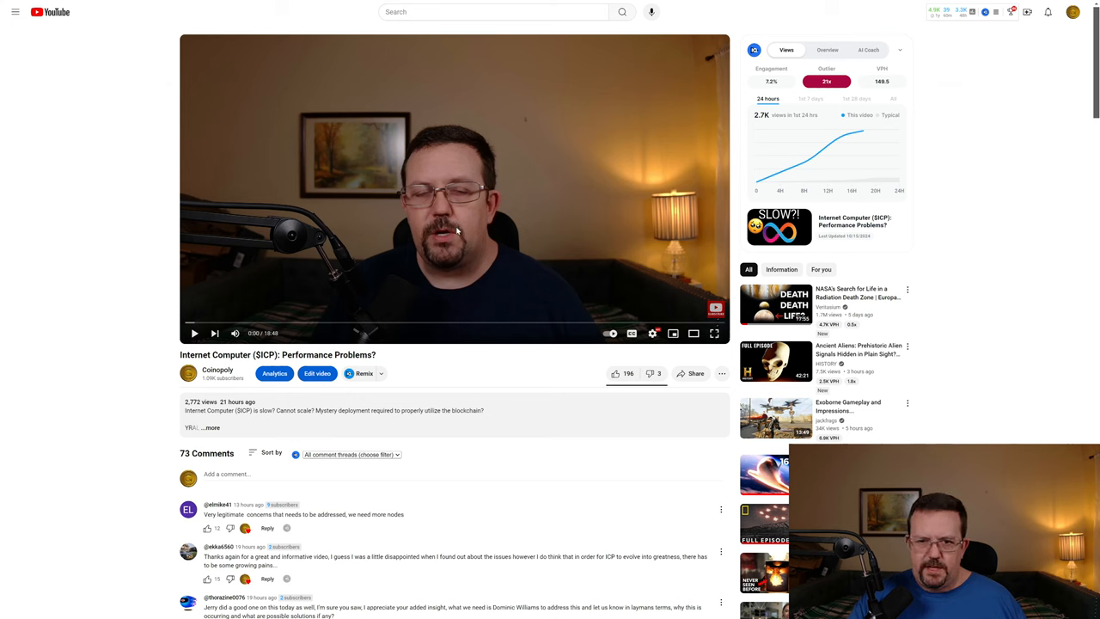
mouse_move(509, 354)
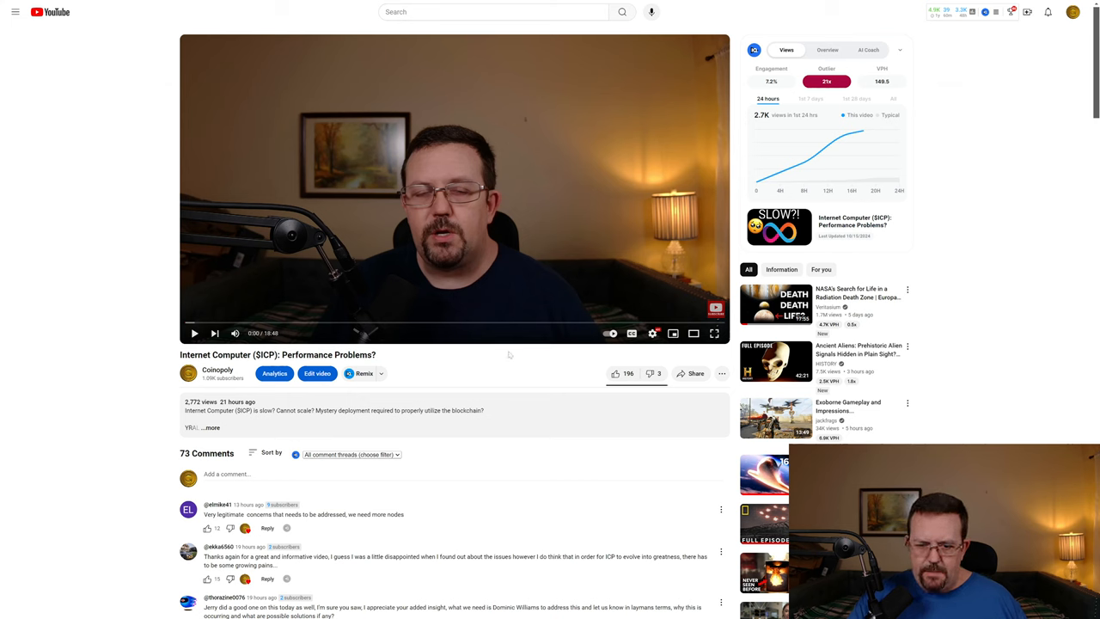
scroll("down", 3)
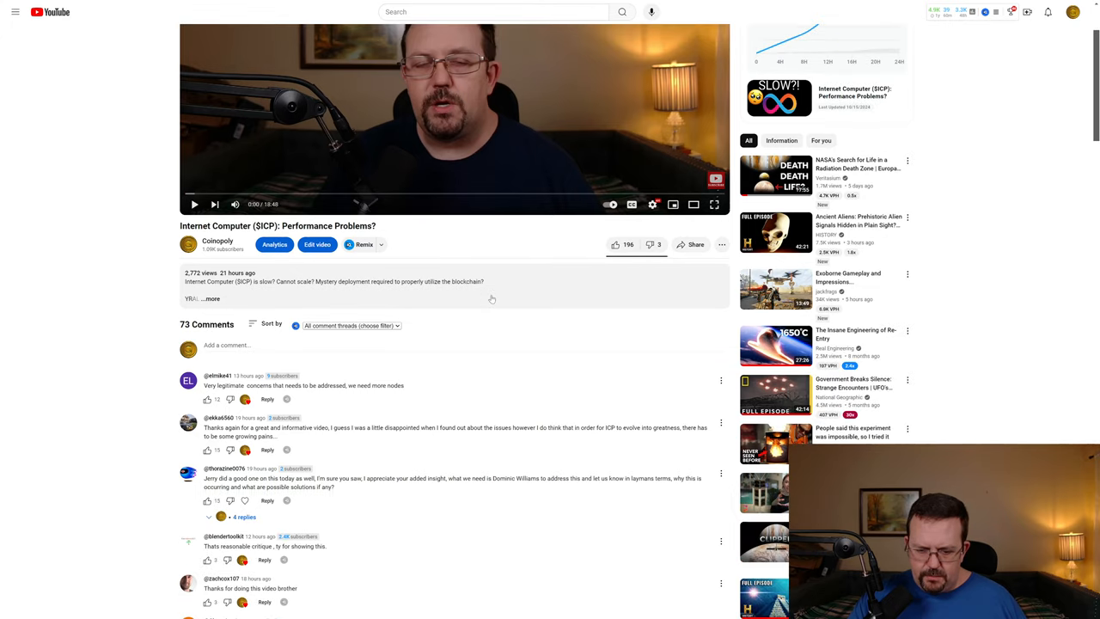
scroll("down", 3)
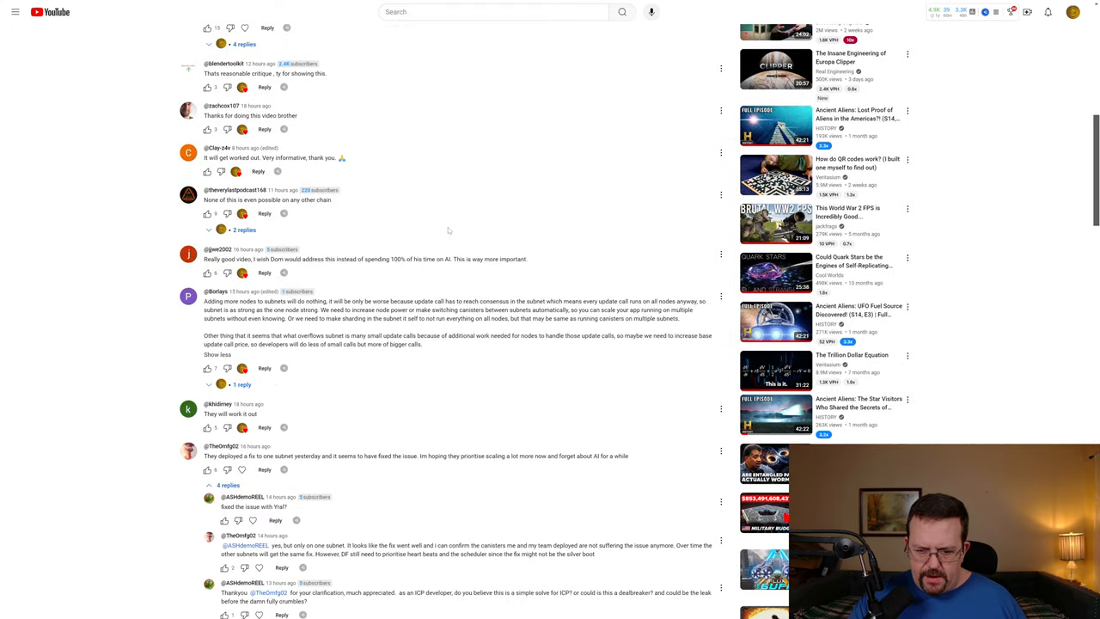
scroll("down", 3)
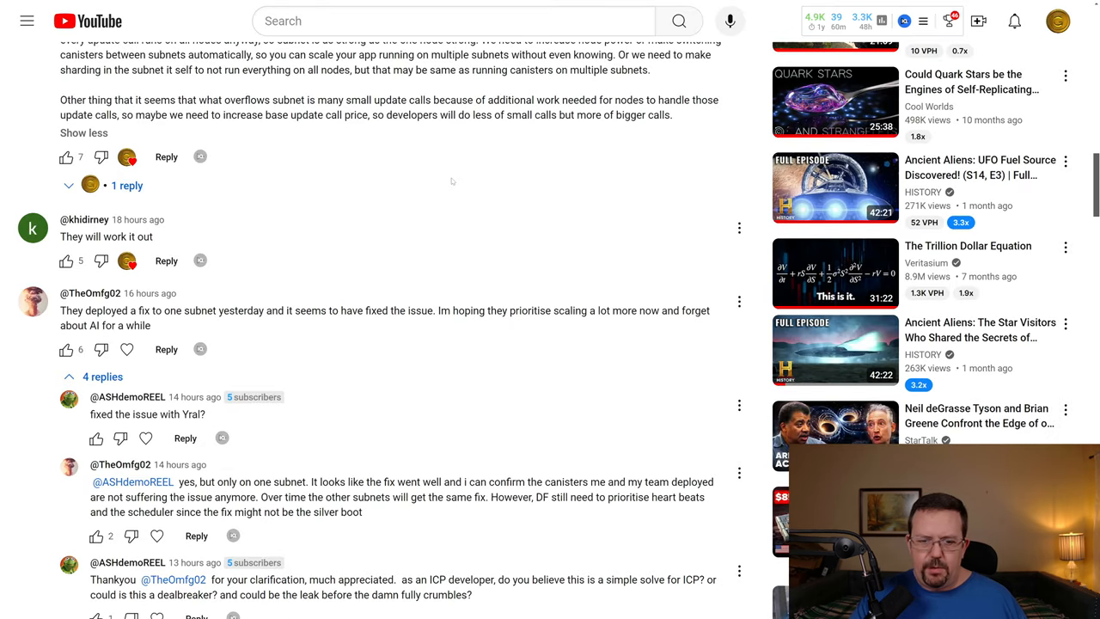
mouse_move(450, 187)
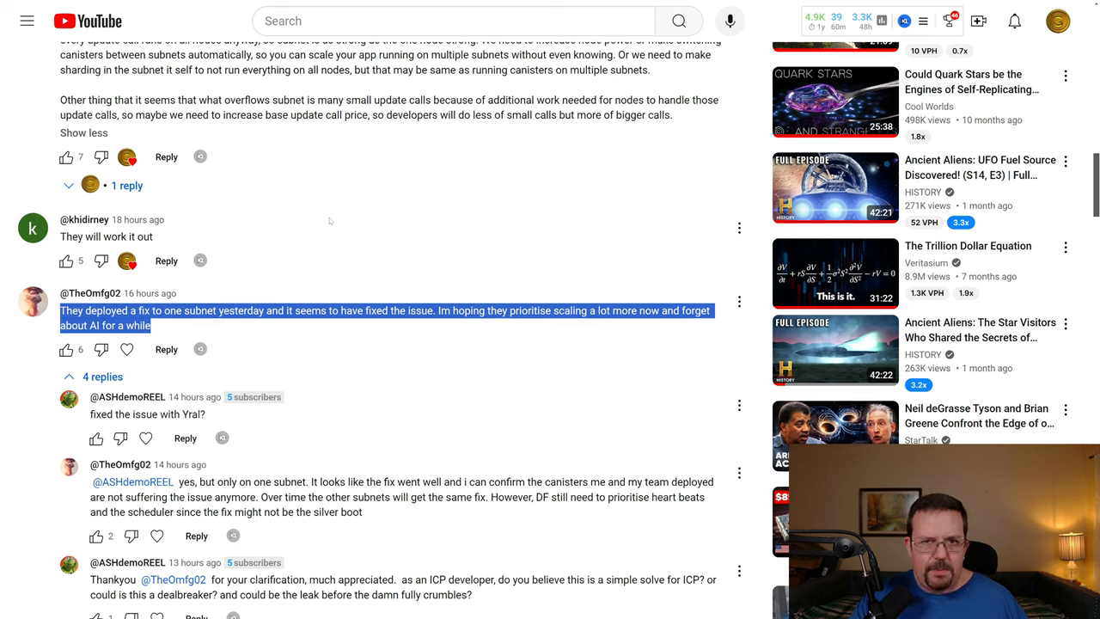
mouse_move(323, 282)
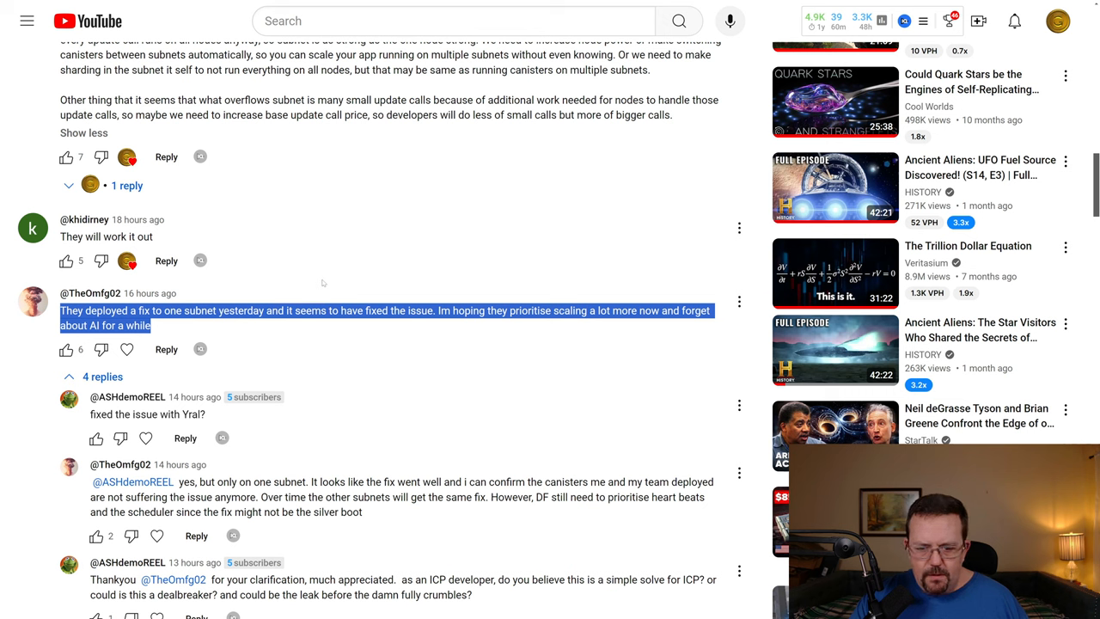
mouse_move(317, 299)
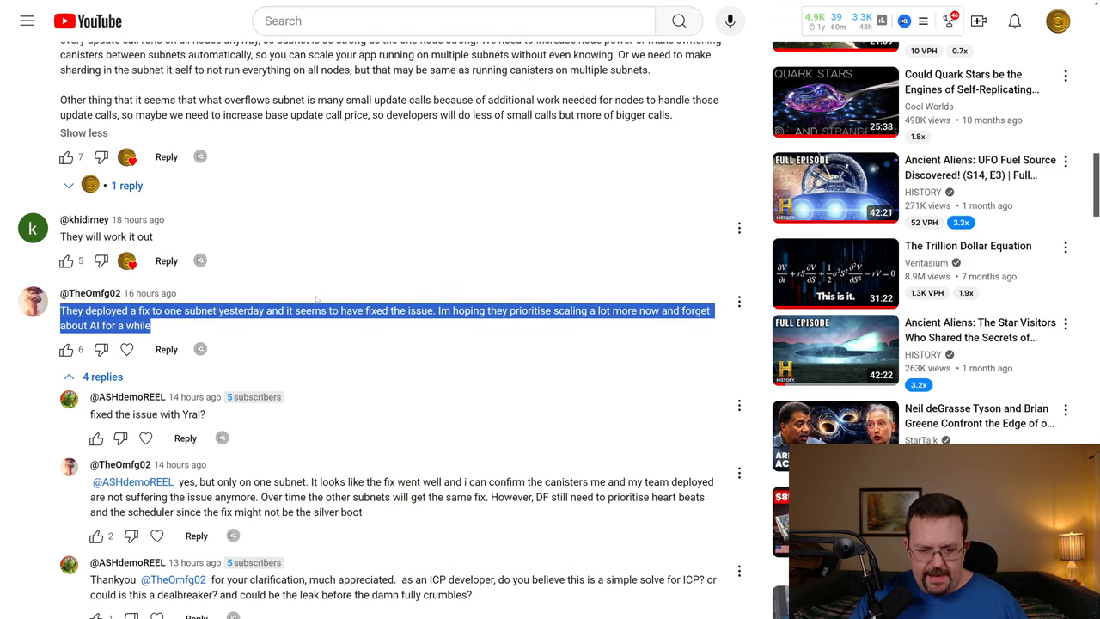
scroll("down", 3)
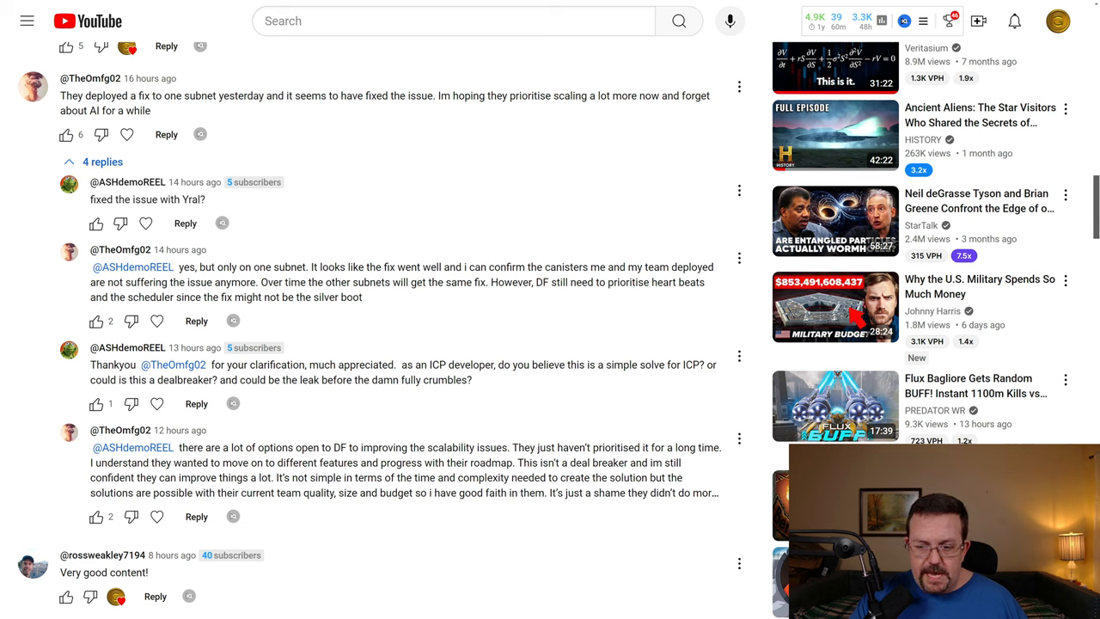
mouse_move(601, 182)
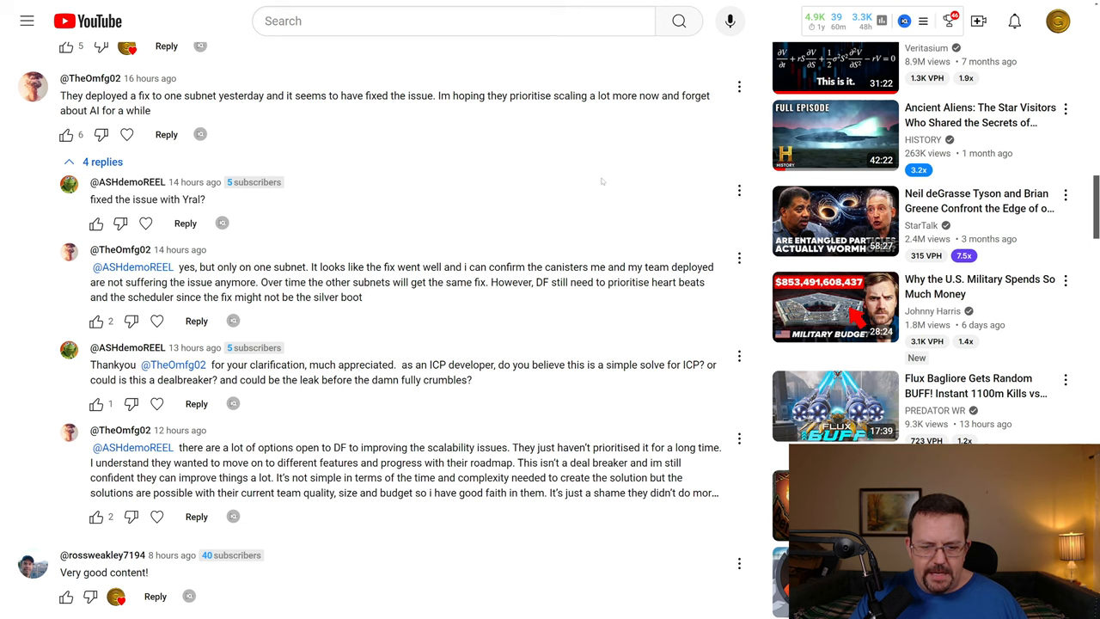
scroll("down", 3)
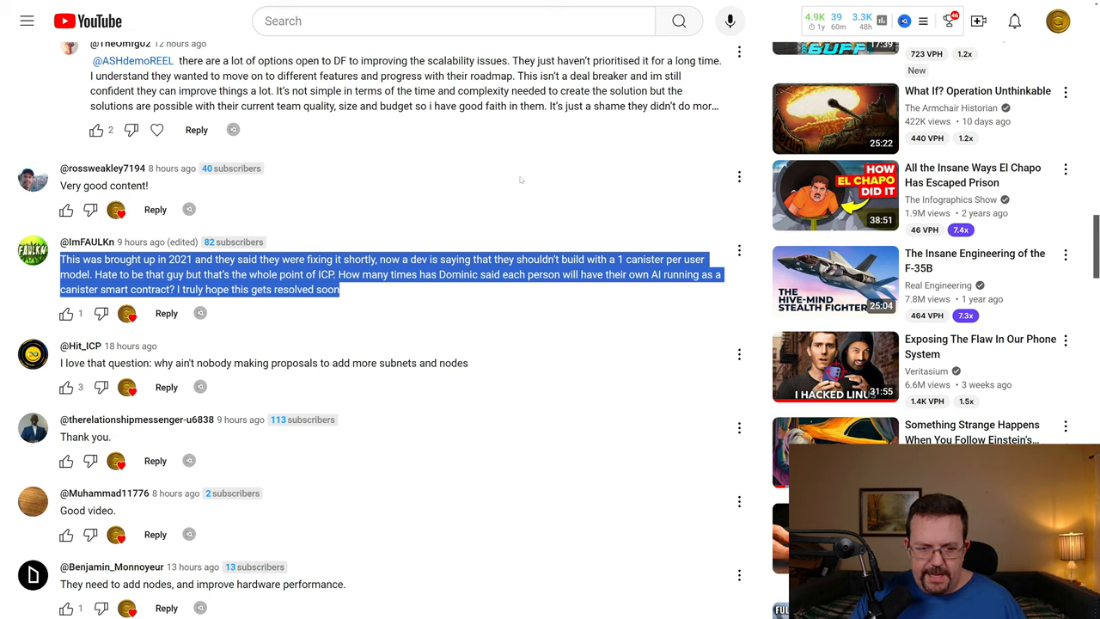
scroll("down", 3)
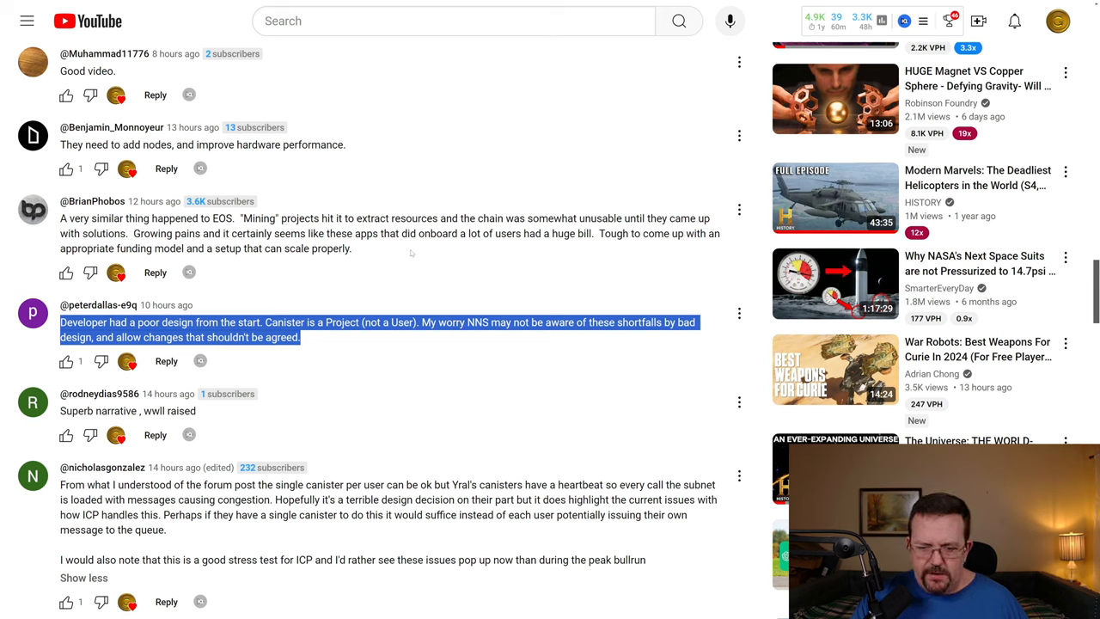
mouse_move(429, 265)
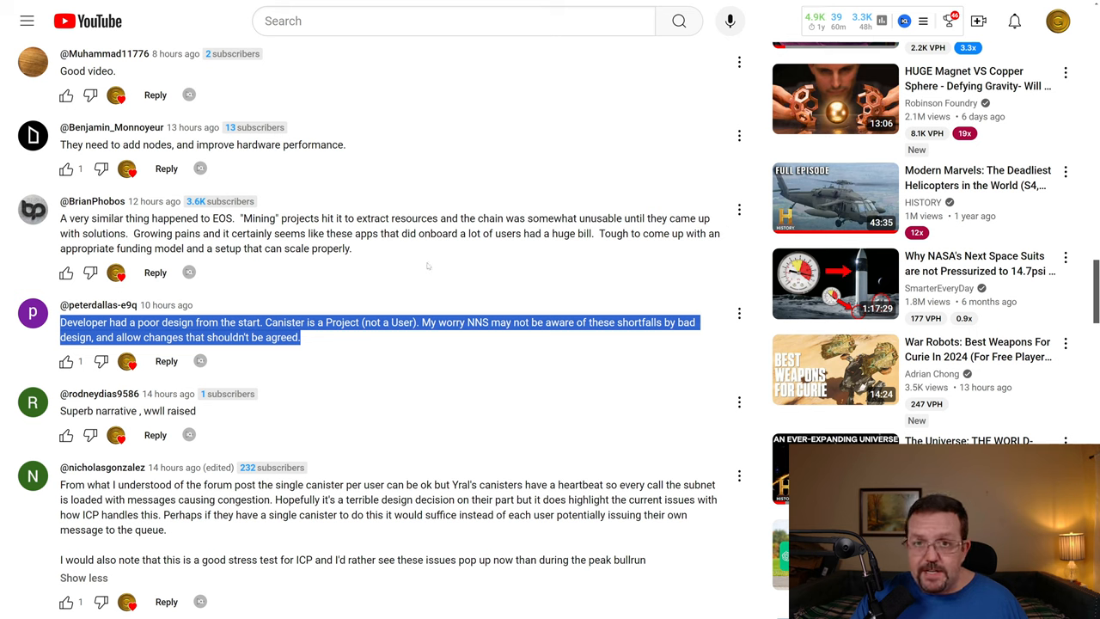
mouse_move(423, 271)
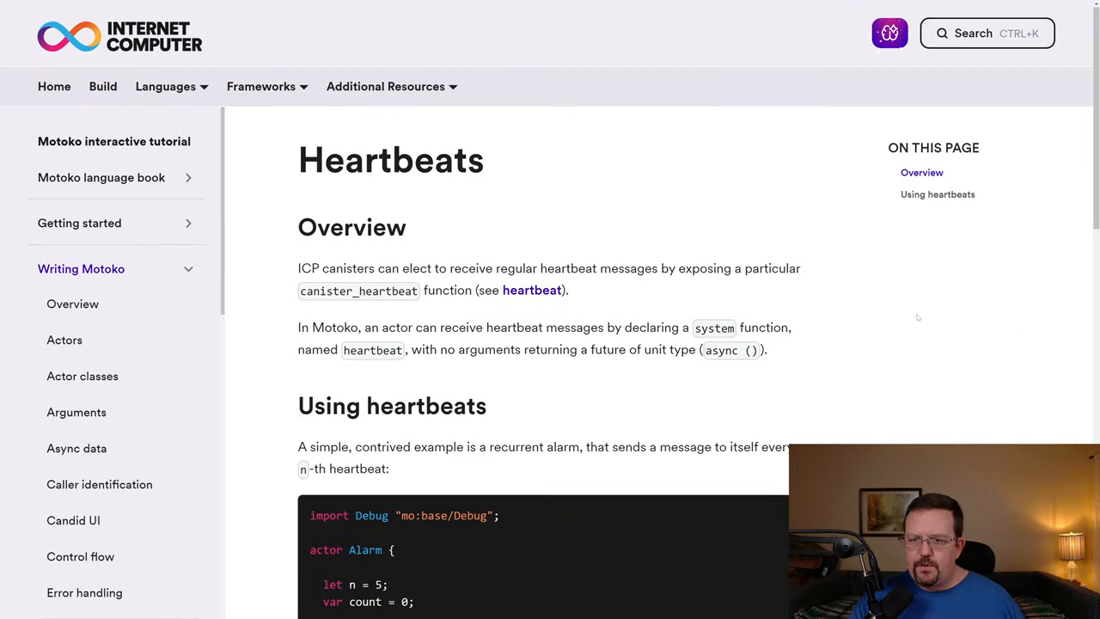
mouse_move(921, 268)
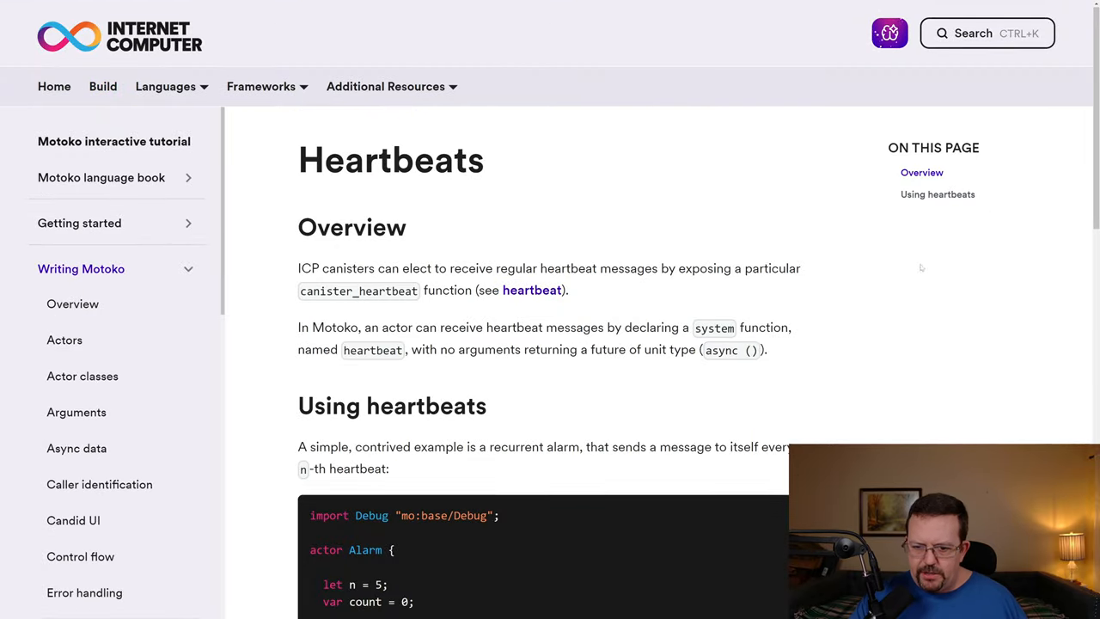
- Scroll the Motoko Heartbeats page down to the recurrent alarm code example
scroll("down", 3)
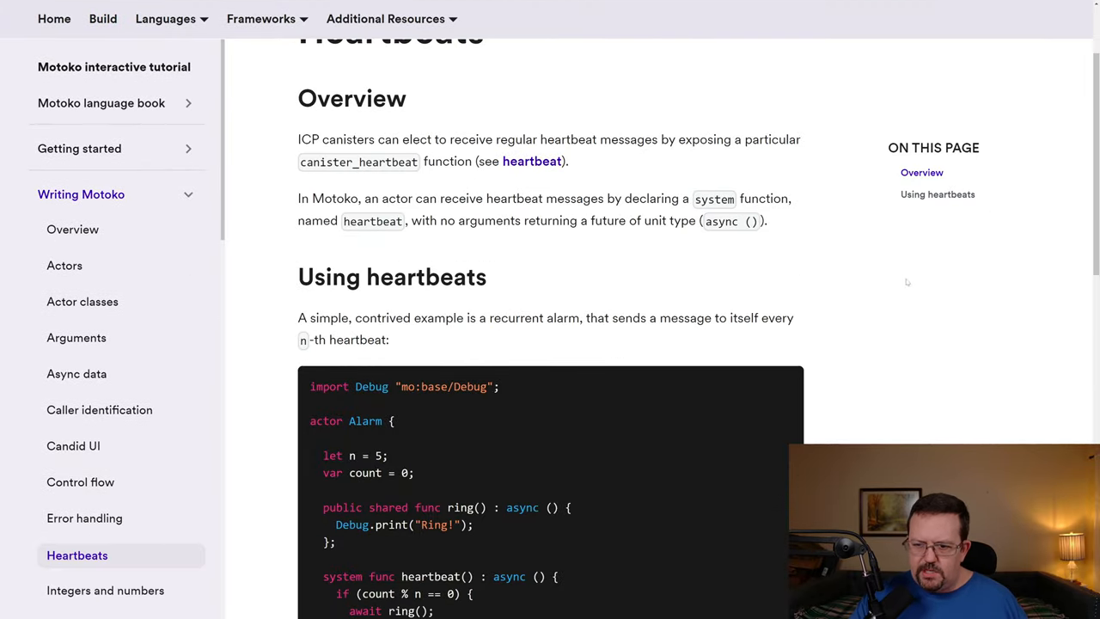
mouse_move(917, 292)
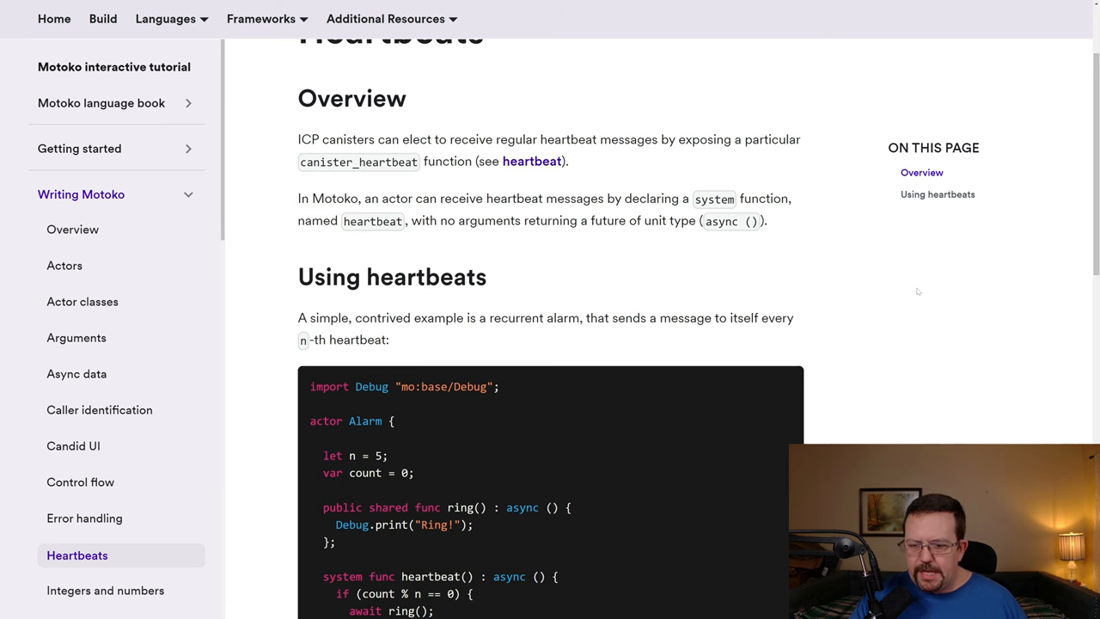
scroll("down", 3)
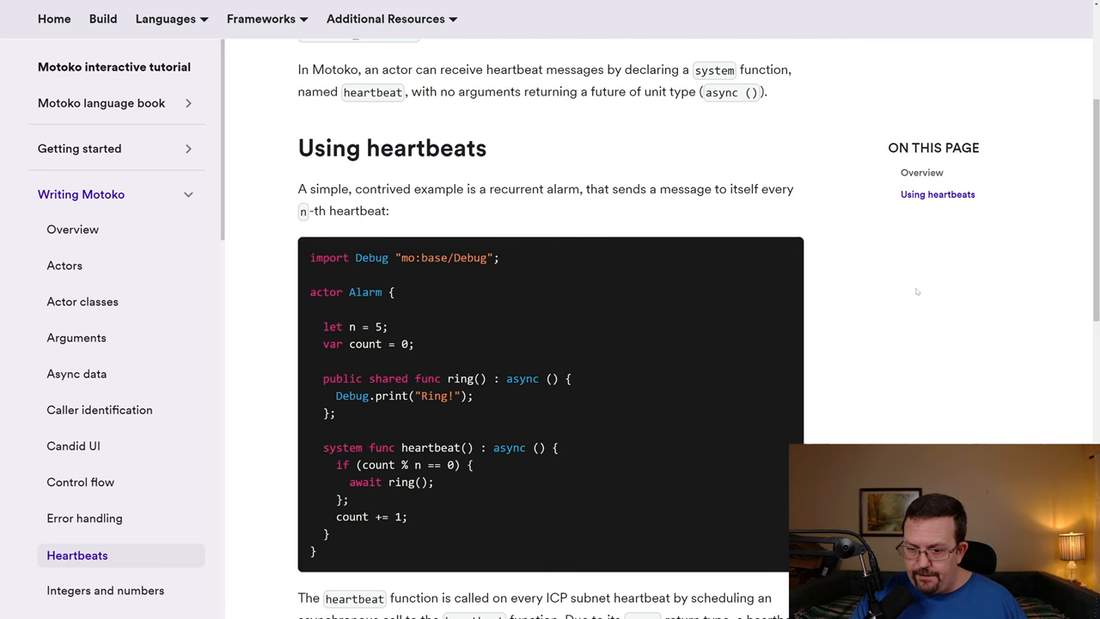
mouse_move(352, 289)
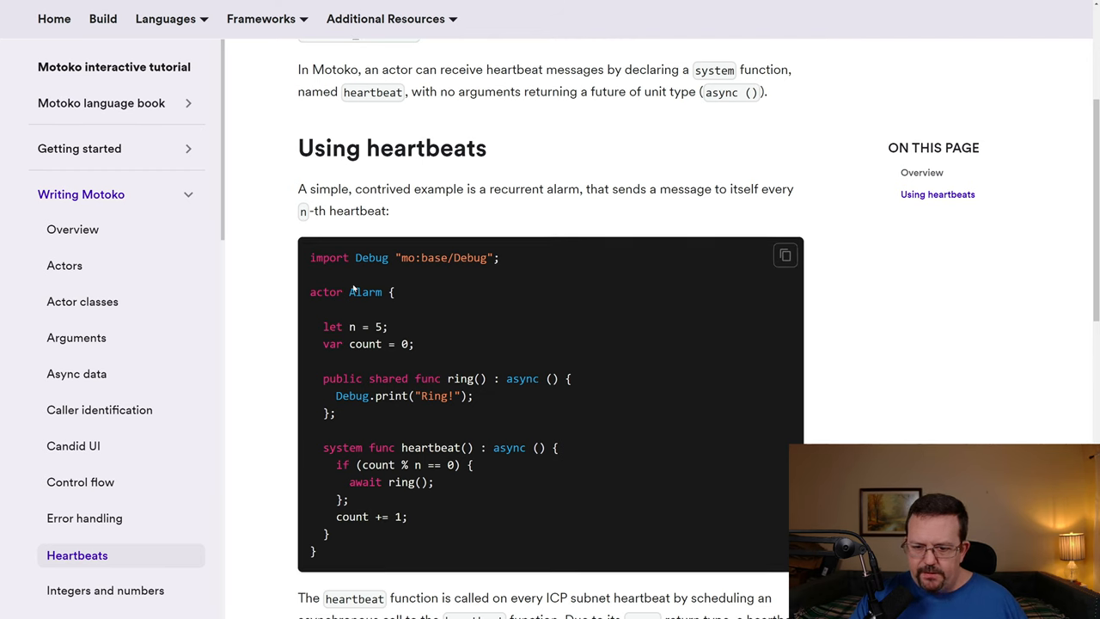
mouse_move(353, 289)
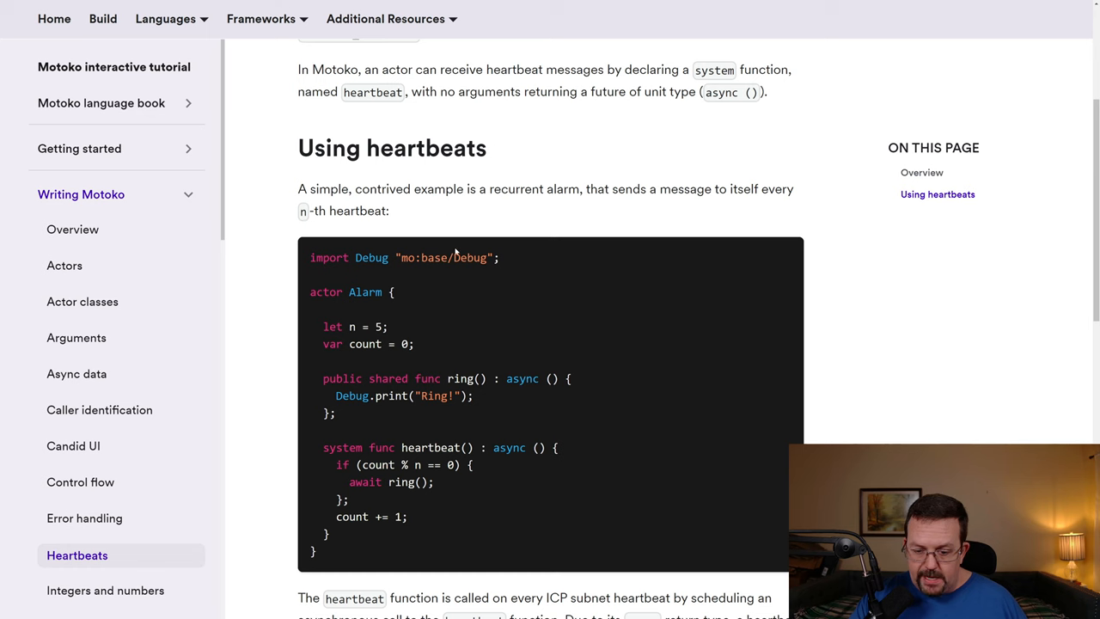
mouse_move(519, 299)
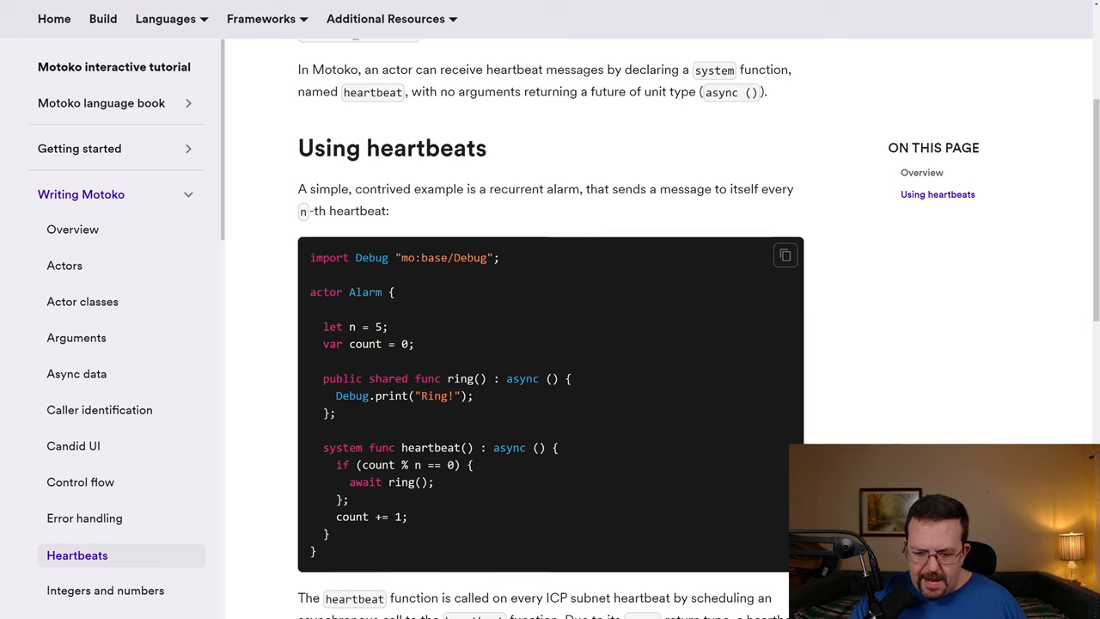
mouse_move(485, 440)
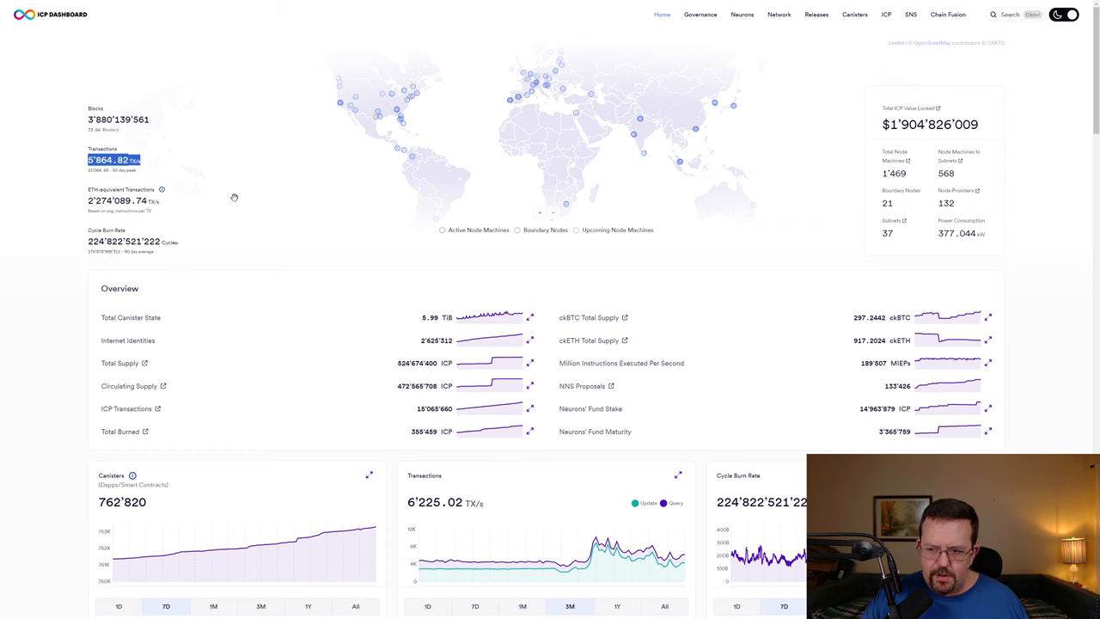
- Enlarge the ICP Dashboard Cycle Burn Rate chart, then dismiss the popup
scroll("down", 3)
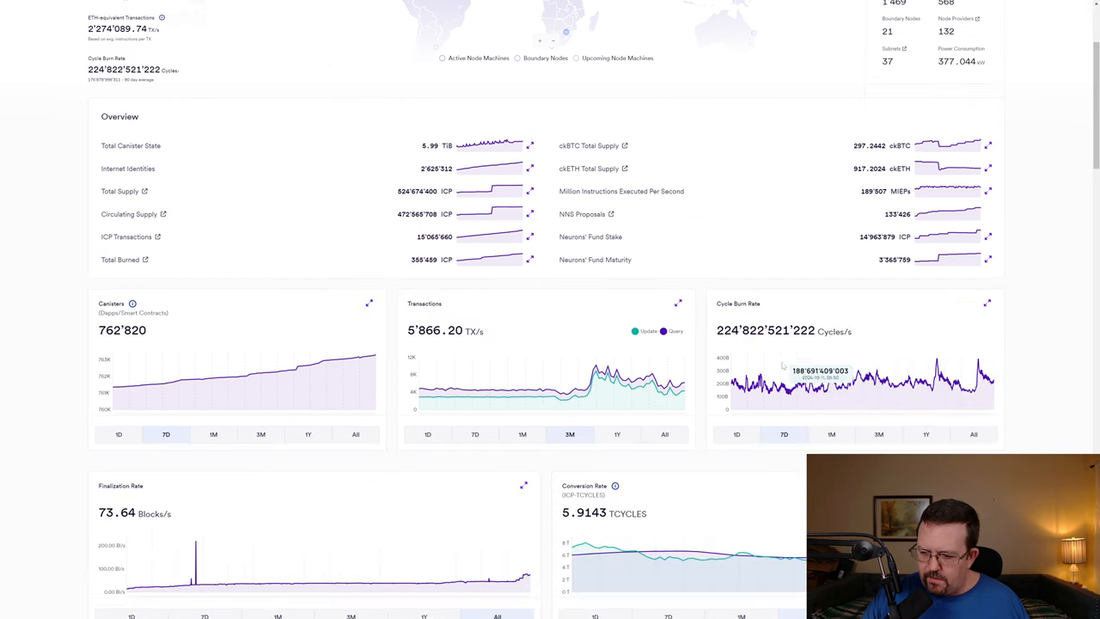
left_click(987, 302)
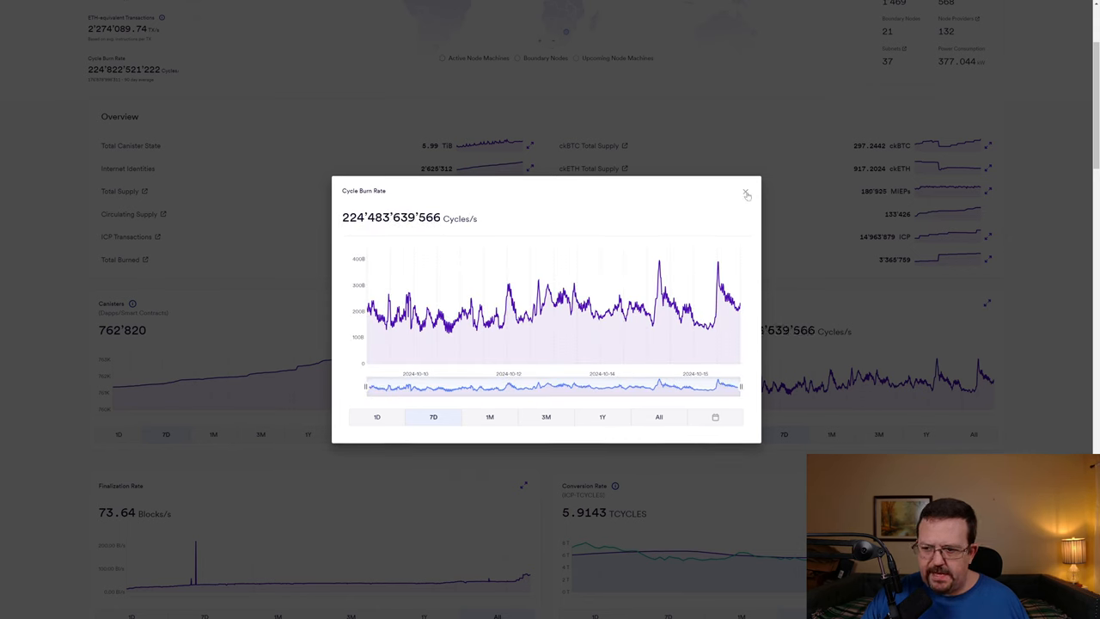
left_click(746, 193)
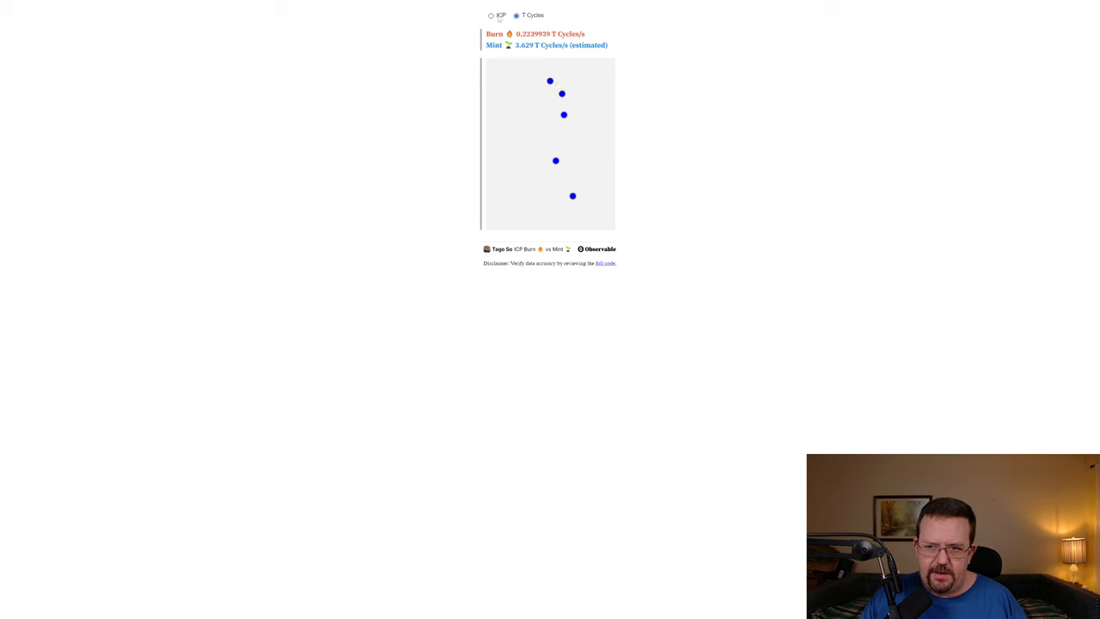
- Switch to the tab with the ICP burn-versus-mint chart in T Cycles
left_click(490, 15)
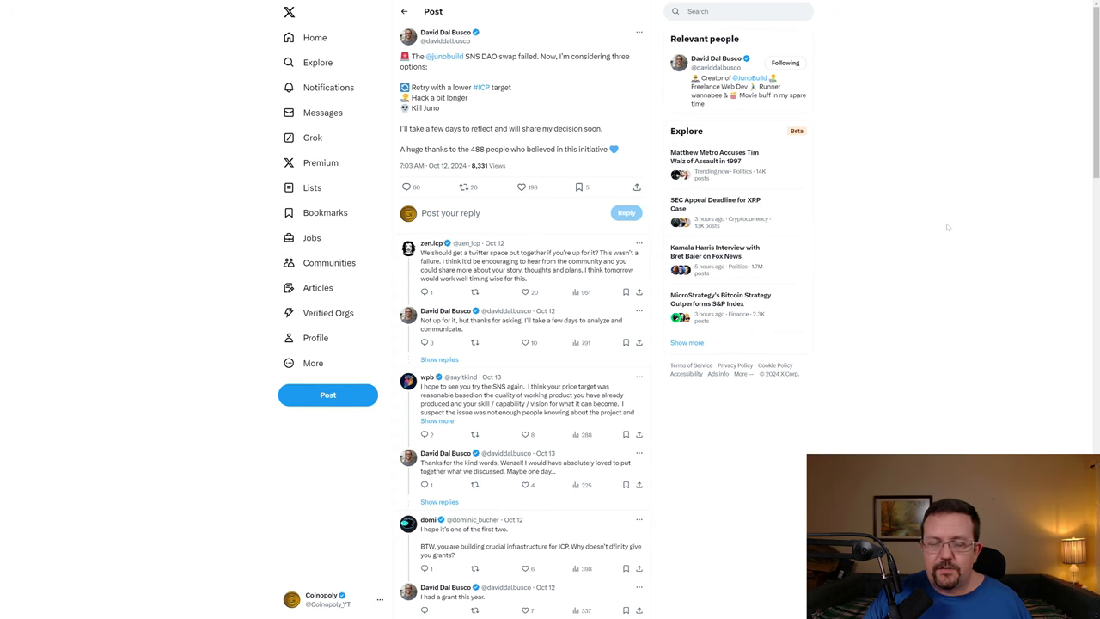
- Scroll the failed Juno SNS swap post's replies down to Taco's reattempt proposal
scroll("down", 3)
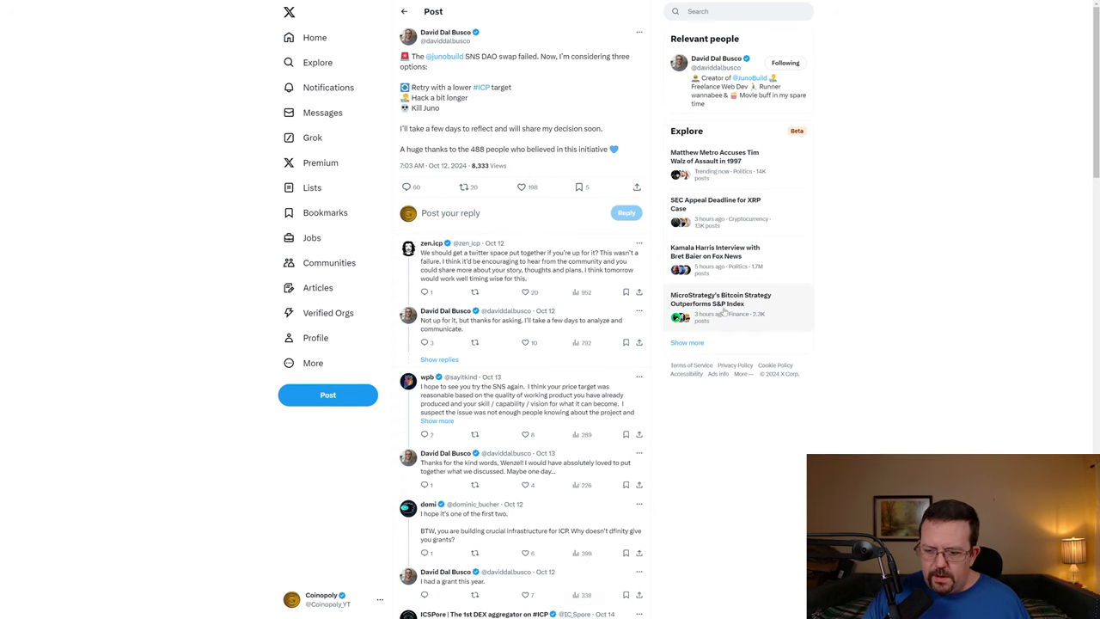
scroll("down", 3)
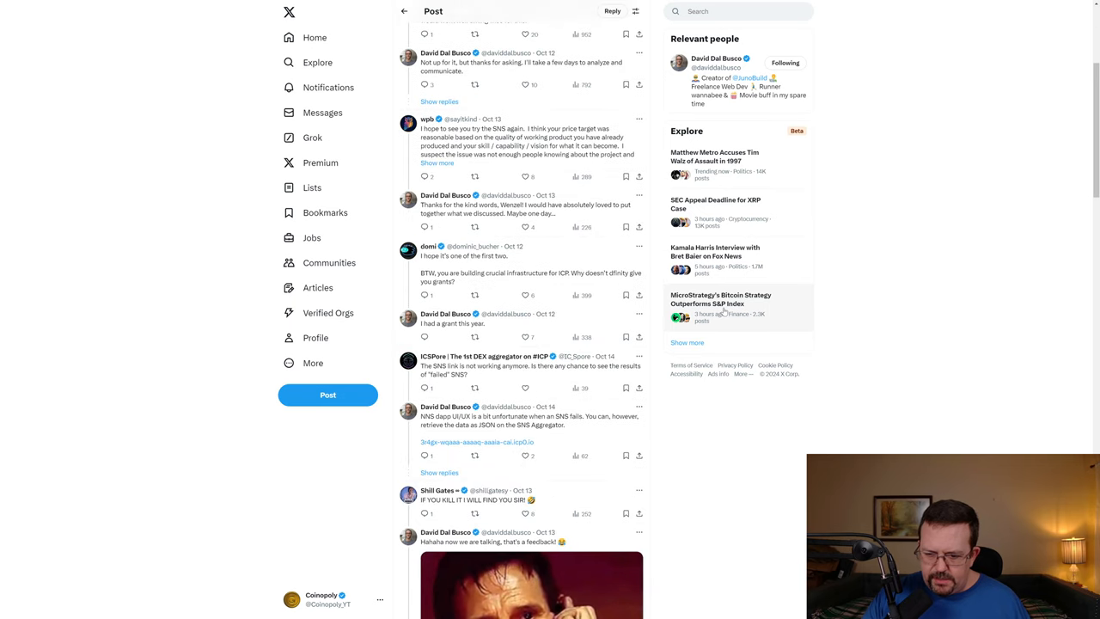
scroll("down", 3)
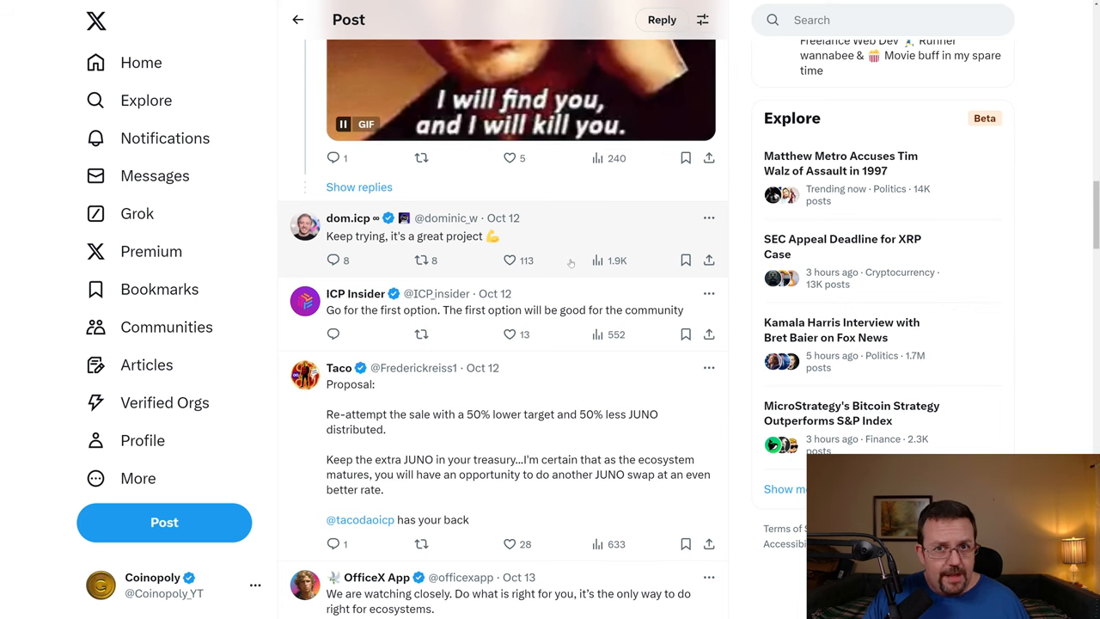
- Scroll to the grants question and David Dal Busco's 'I had a grant this year' reply
scroll("down", 3)
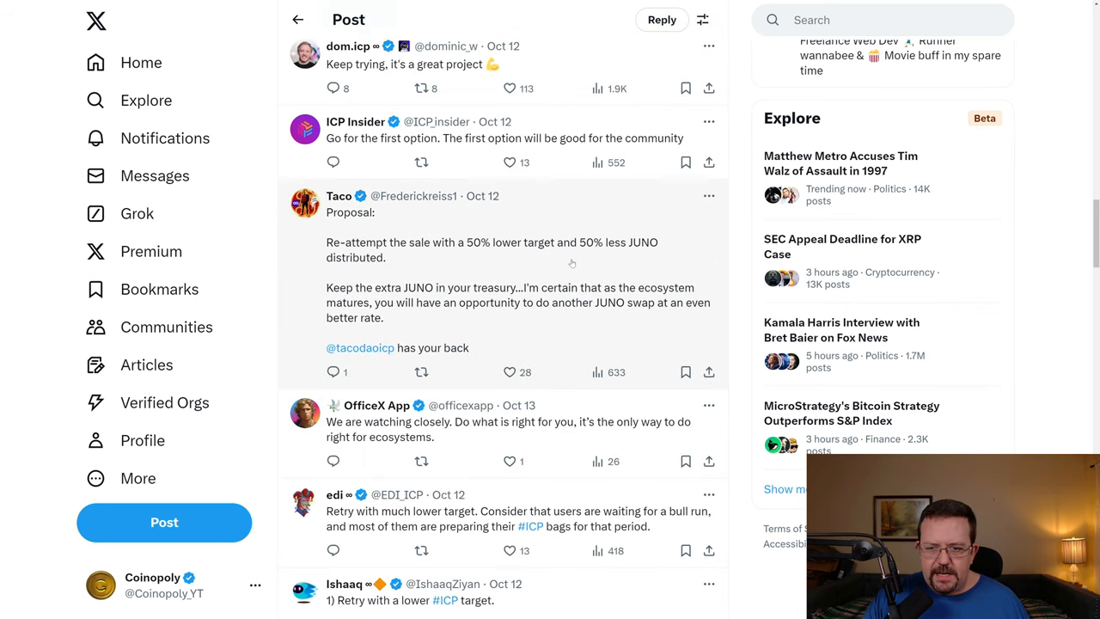
scroll("down", 3)
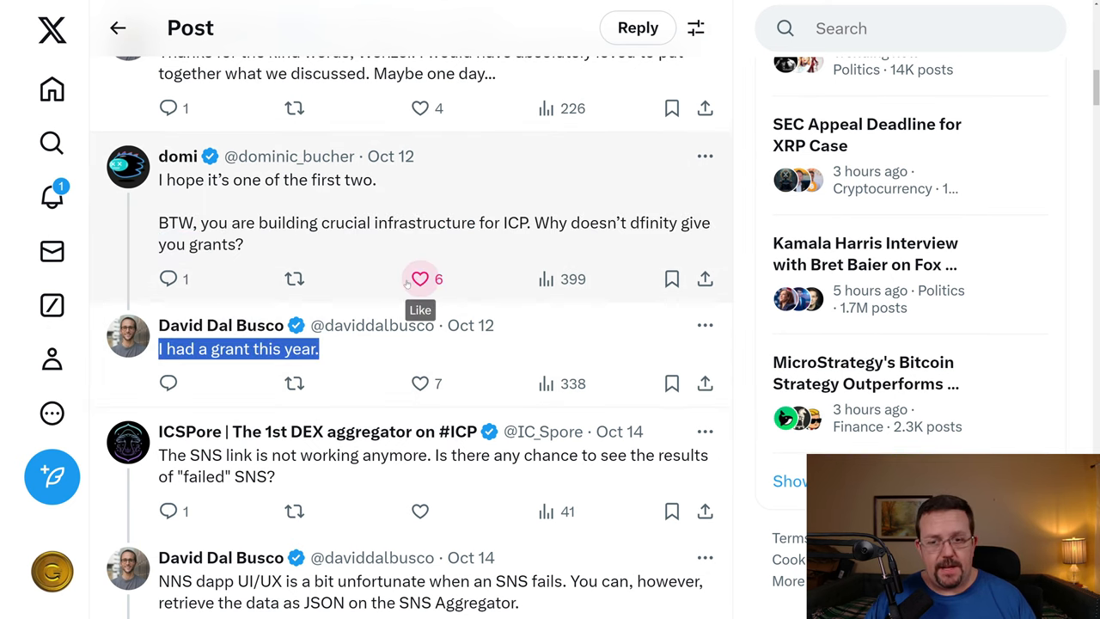
mouse_move(389, 254)
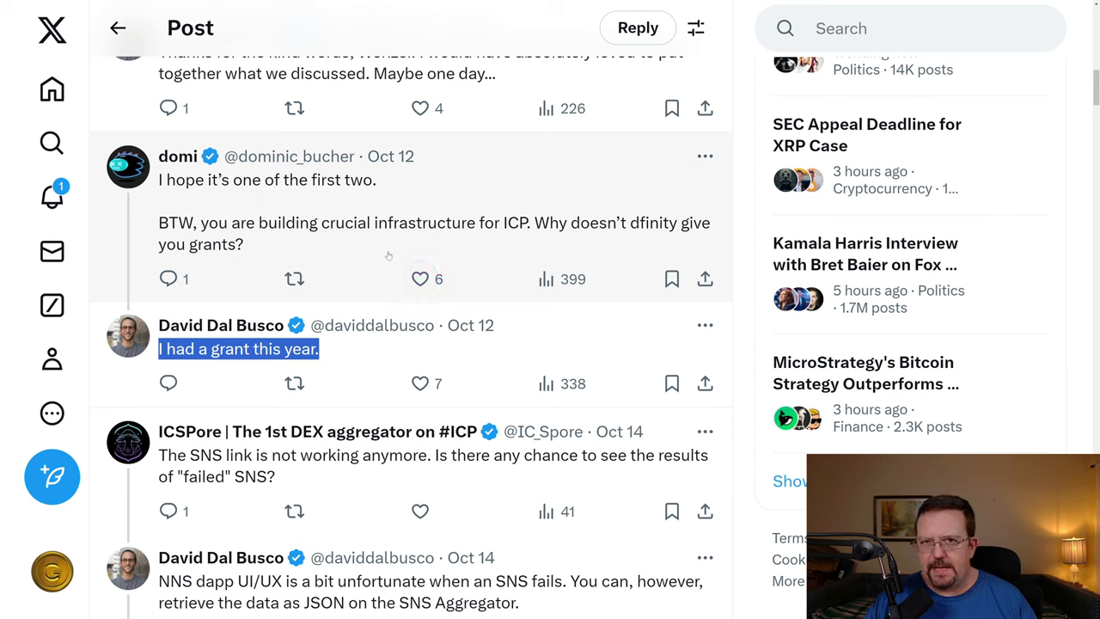
mouse_move(347, 249)
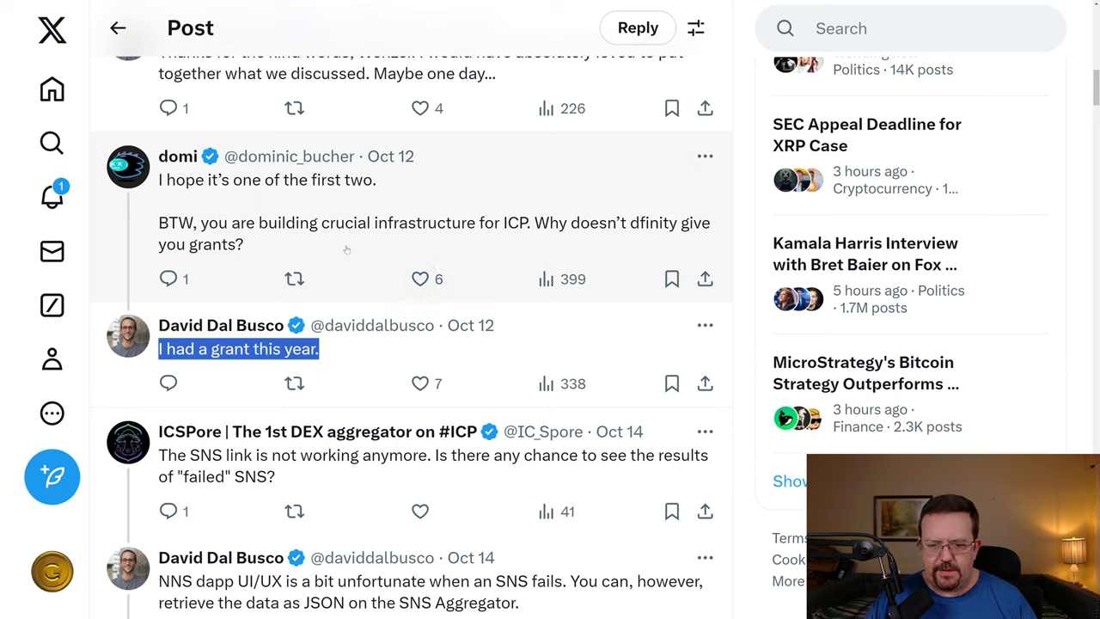